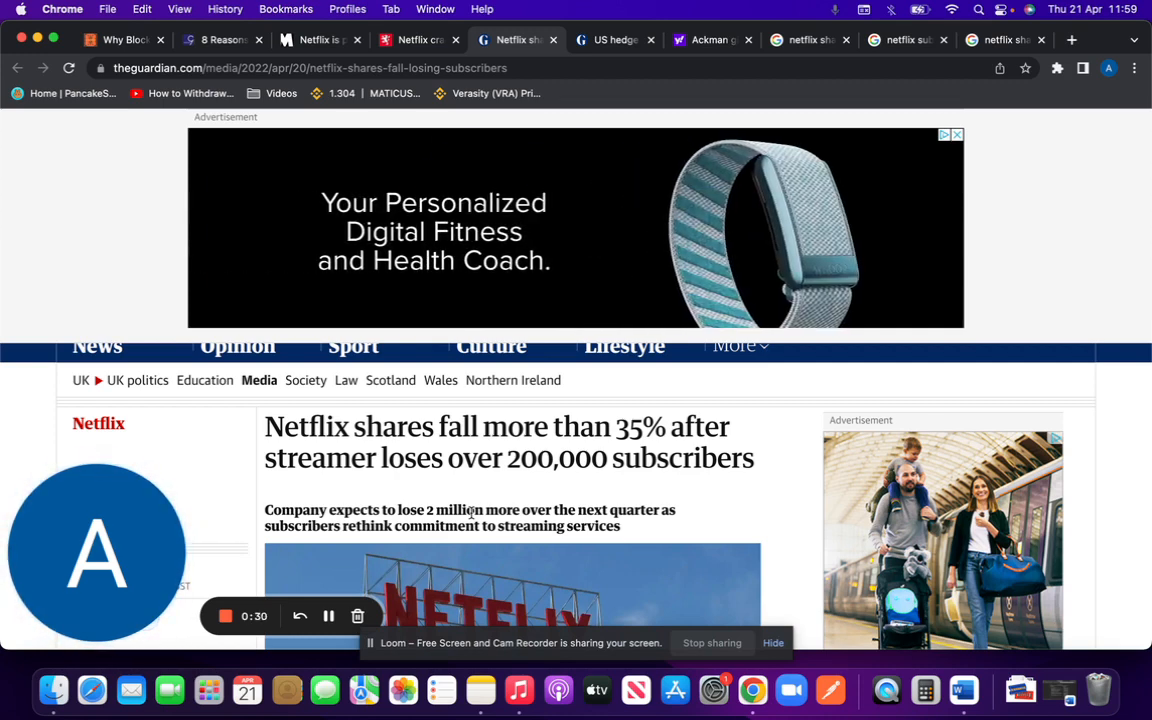
Read through the Guardian piece on Netflix shares falling 35%, then move to the Metro adverts tab
scroll(down, 3)
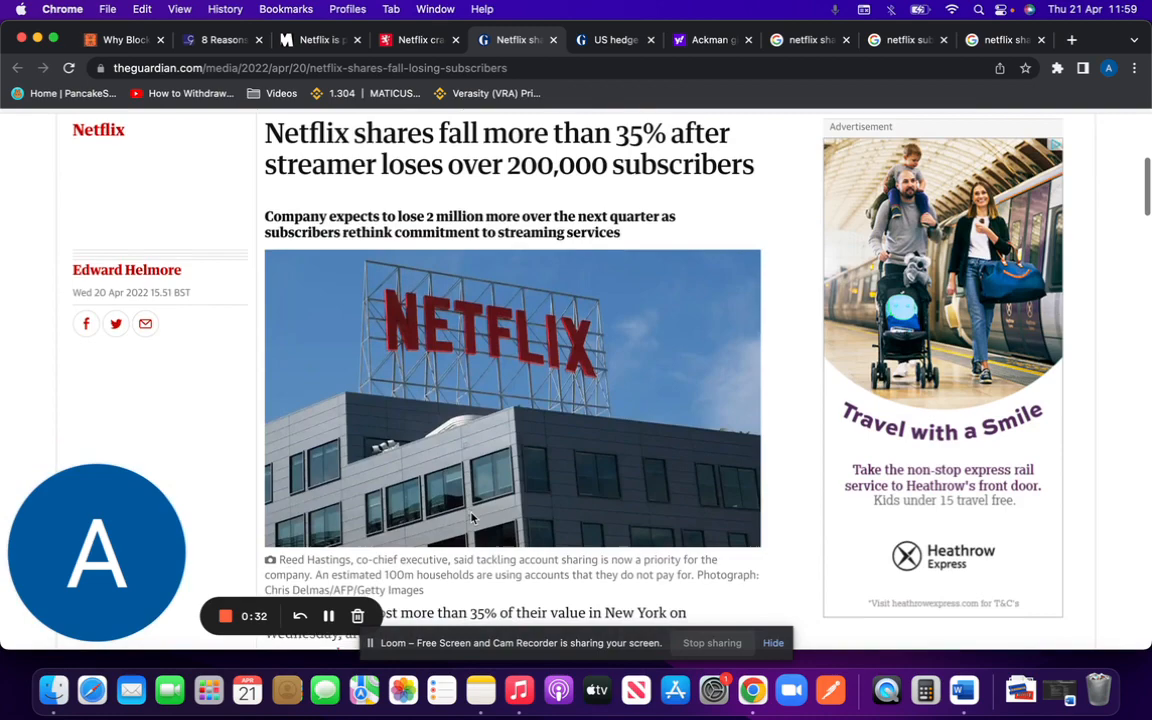
scroll(down, 3)
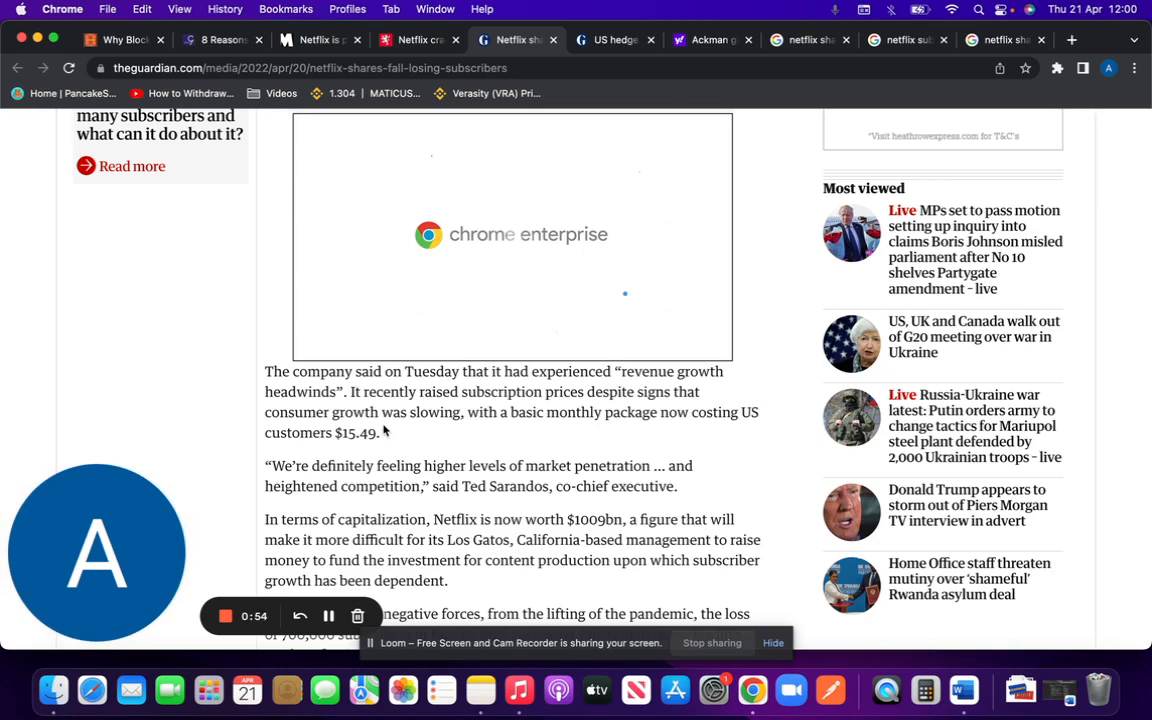
scroll(down, 3)
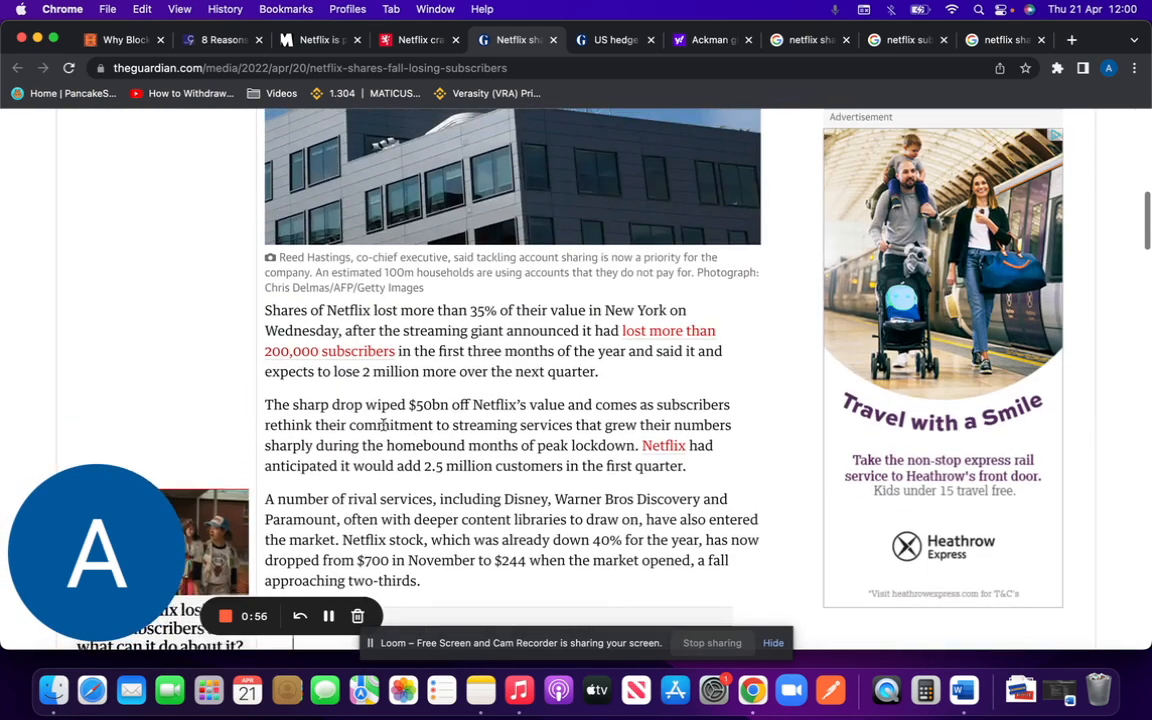
click(330, 40)
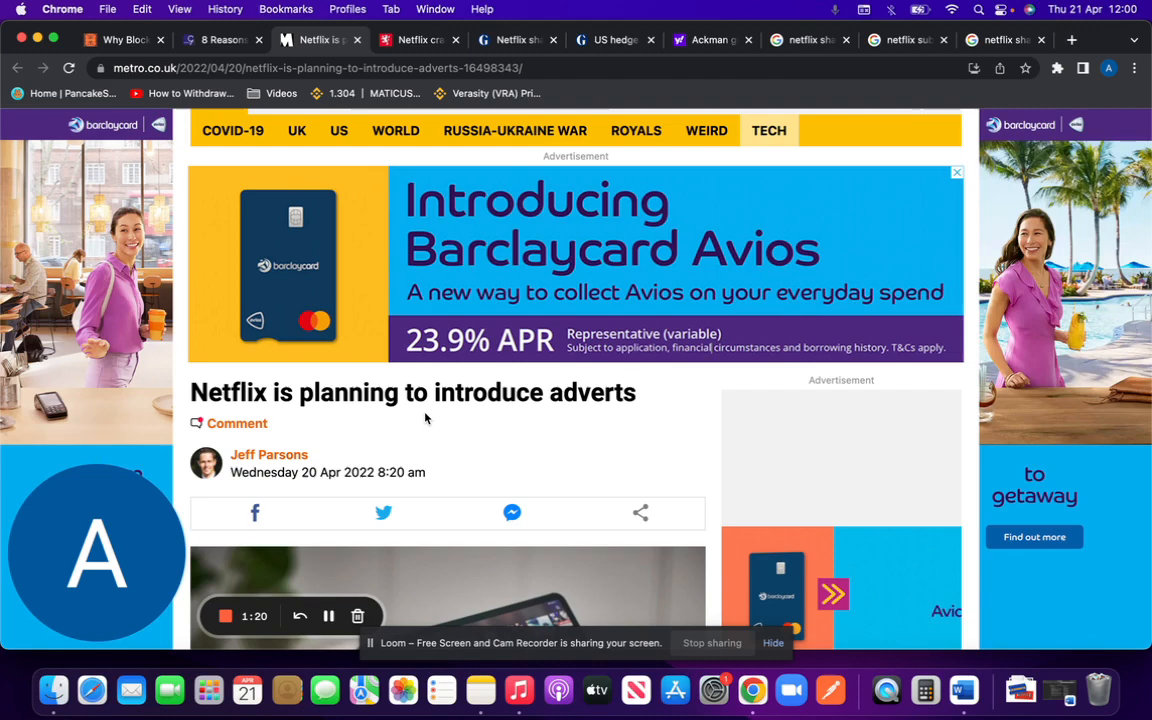
Read Metro's Netflix adverts story to the end, then bring up the Daily Record password-sharing tab
scroll(down, 3)
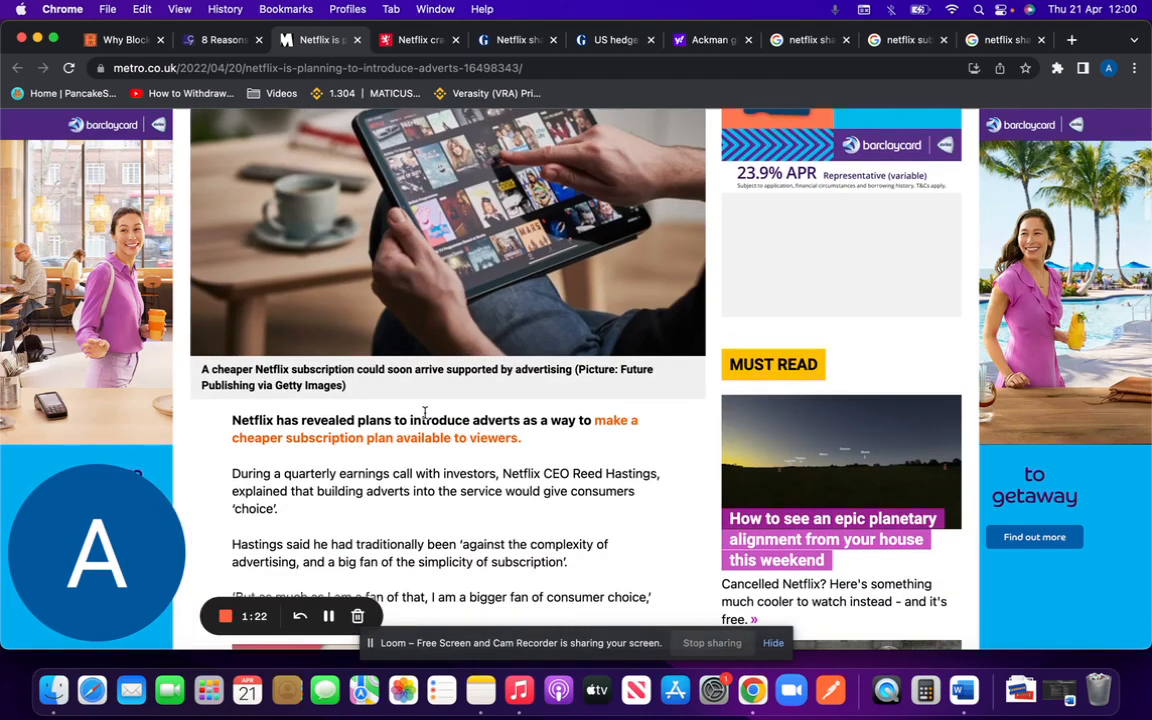
scroll(down, 3)
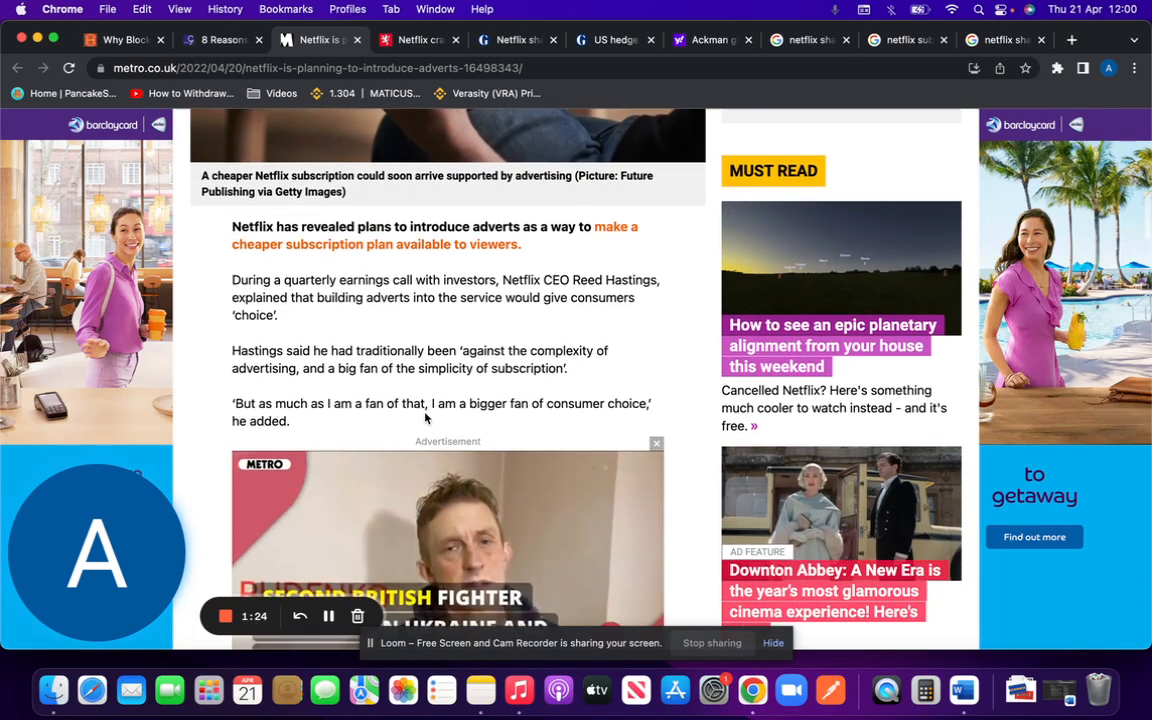
scroll(down, 3)
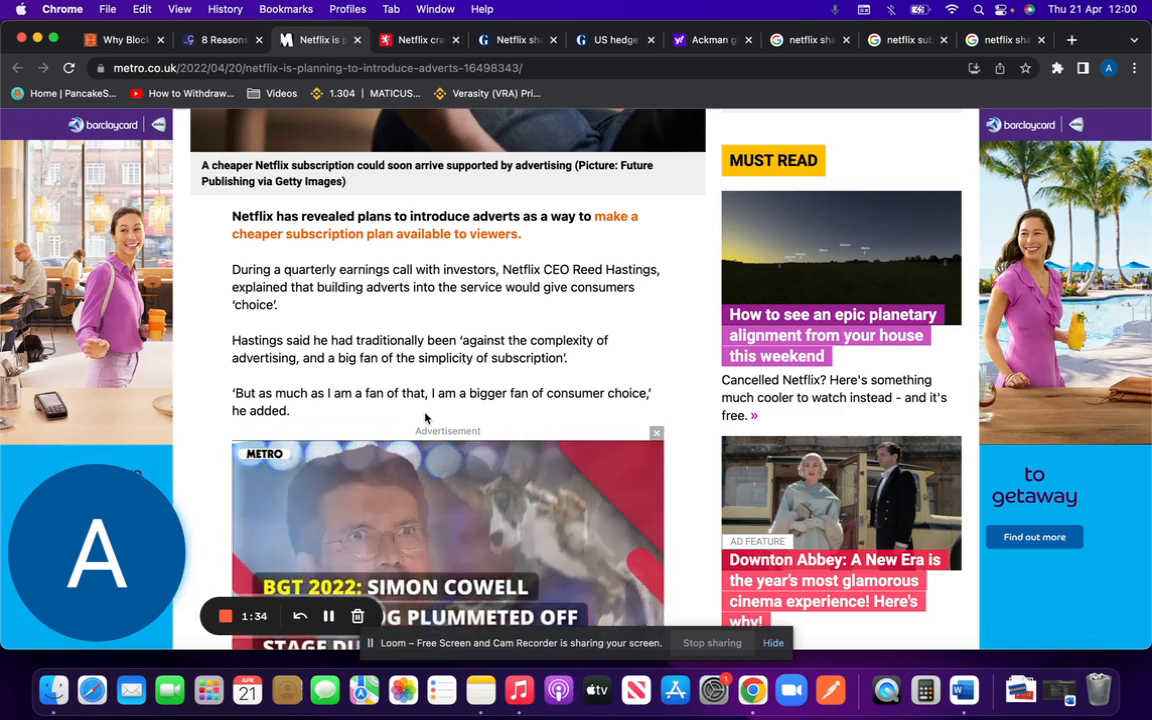
scroll(down, 3)
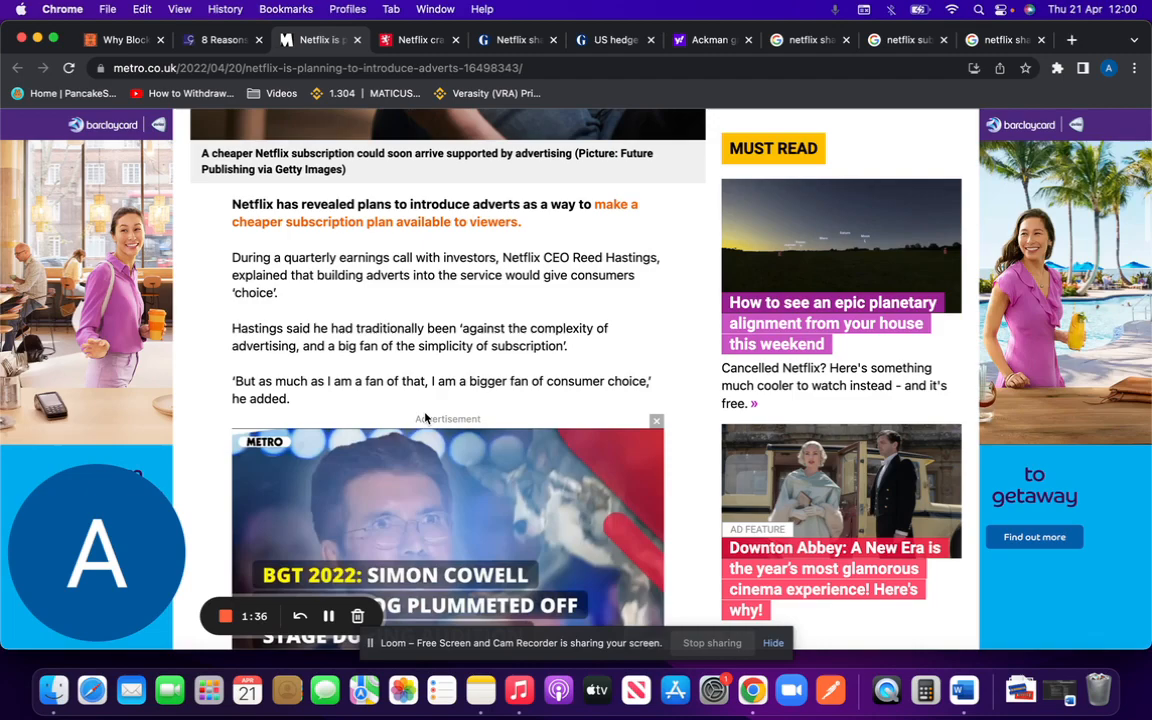
scroll(down, 3)
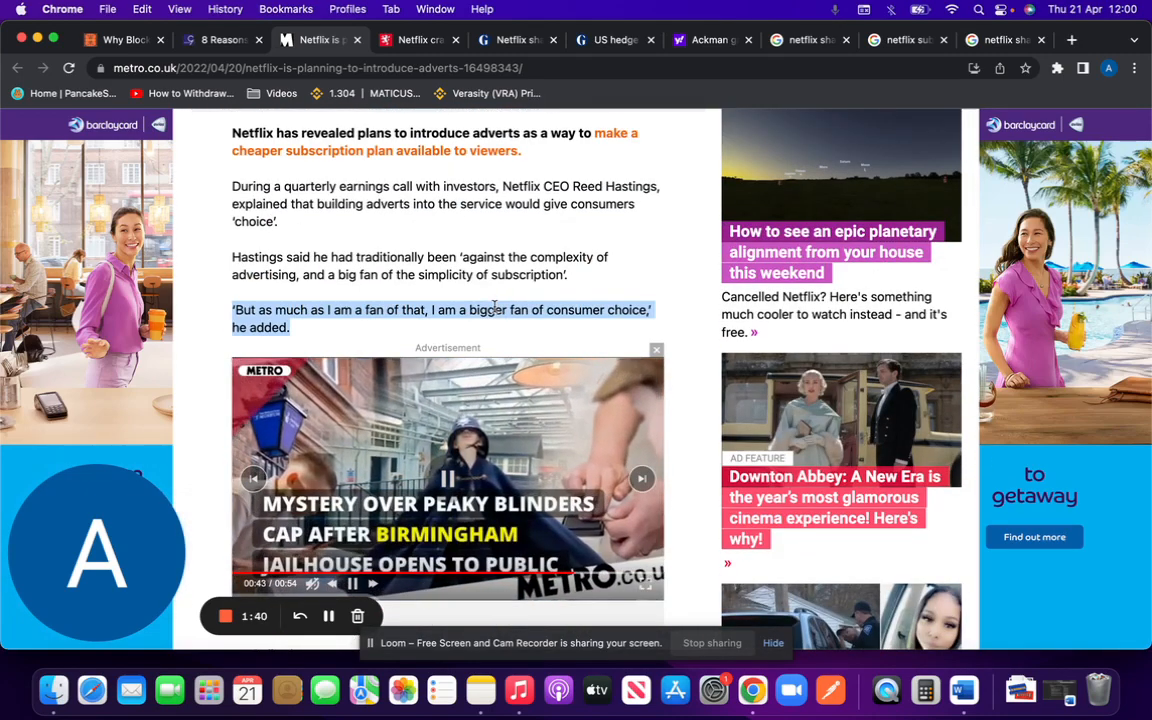
scroll(down, 3)
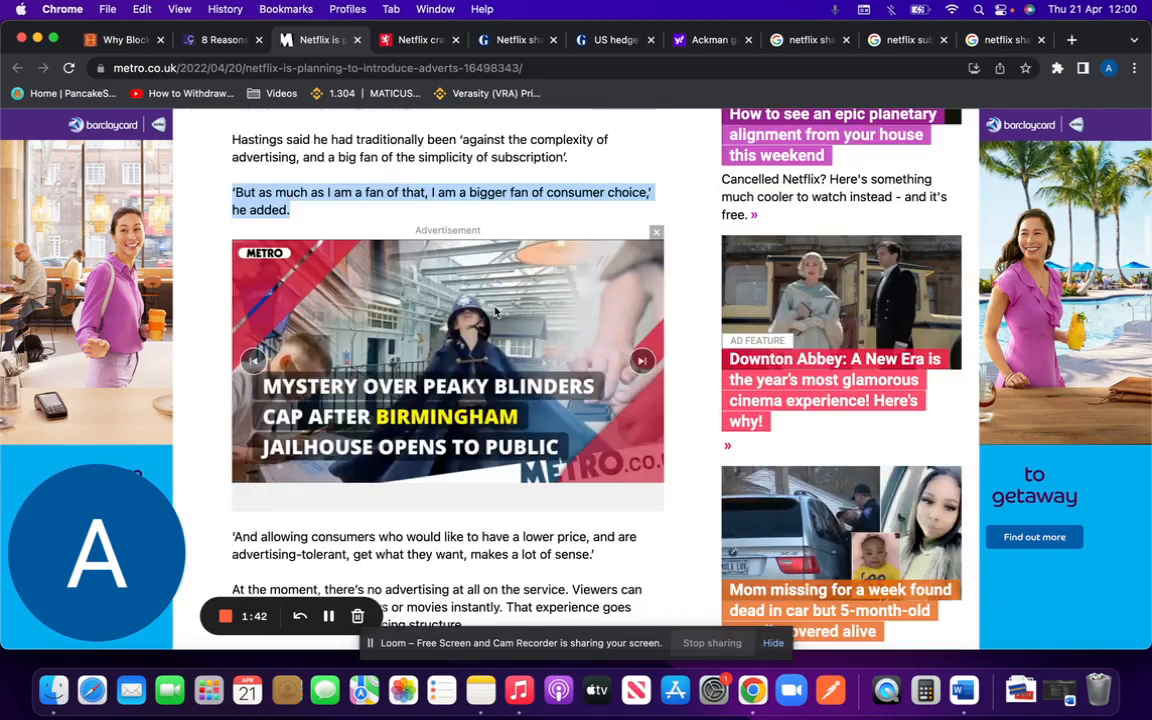
scroll(down, 3)
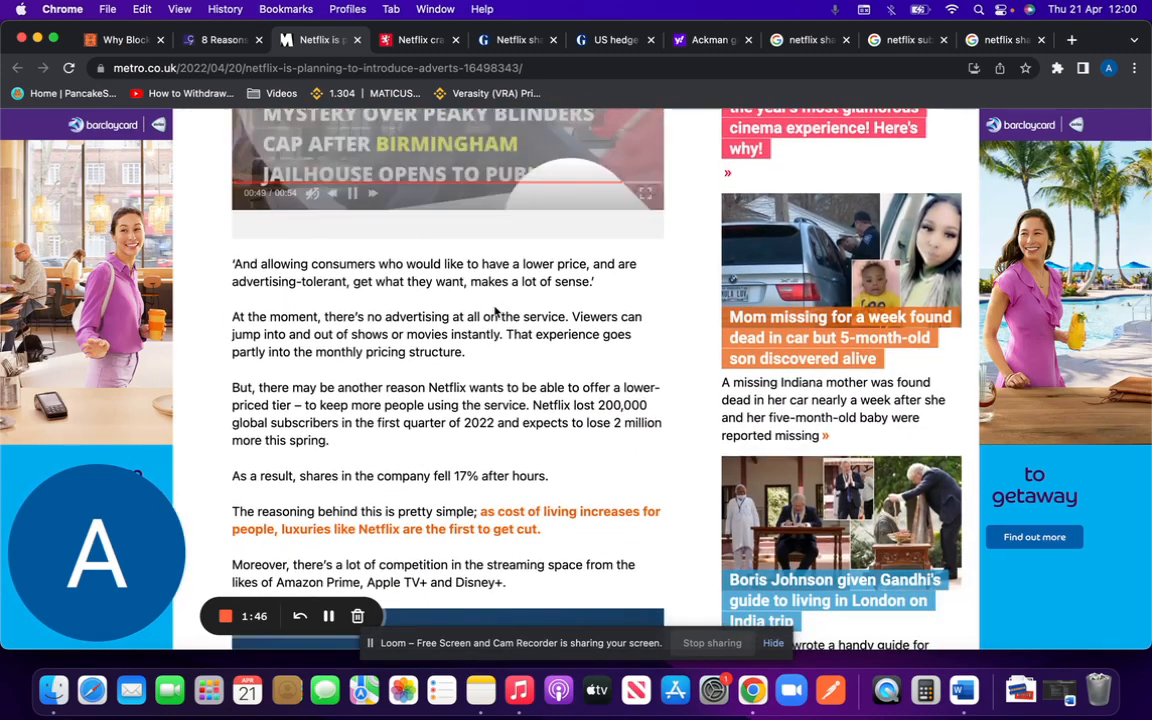
scroll(down, 3)
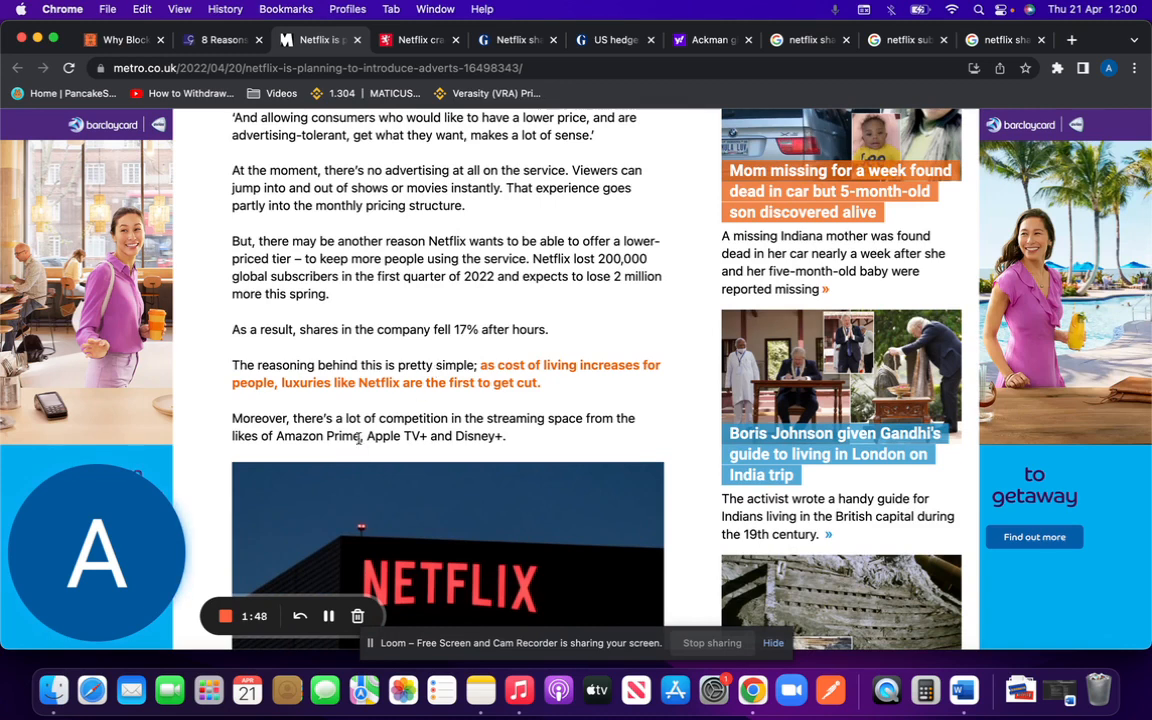
mouse_move(500, 460)
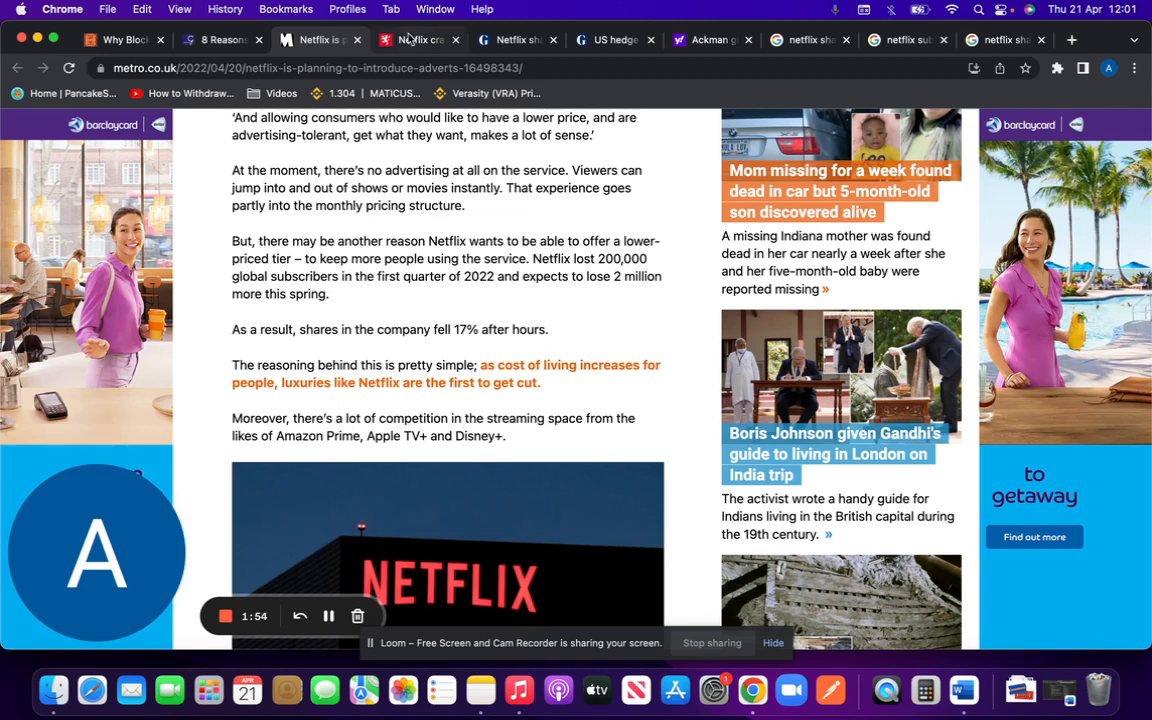
click(420, 40)
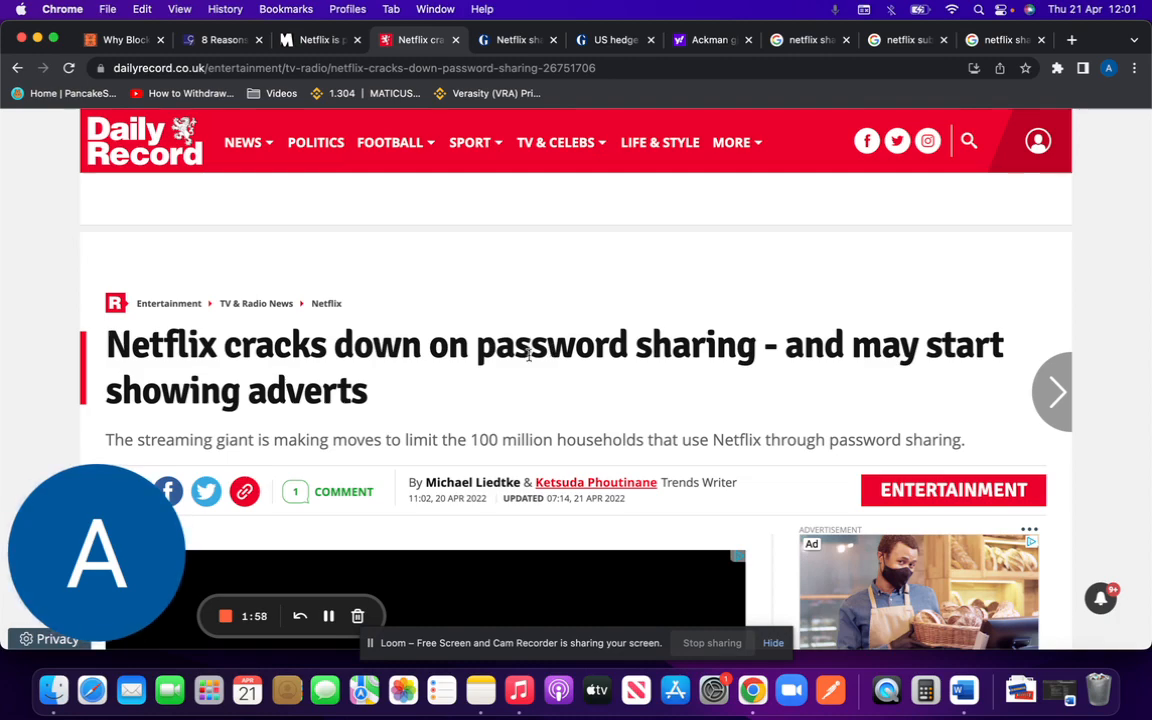
Read the Daily Record password-sharing crackdown story, then switch to the Yahoo Finance Ackman report
scroll(down, 3)
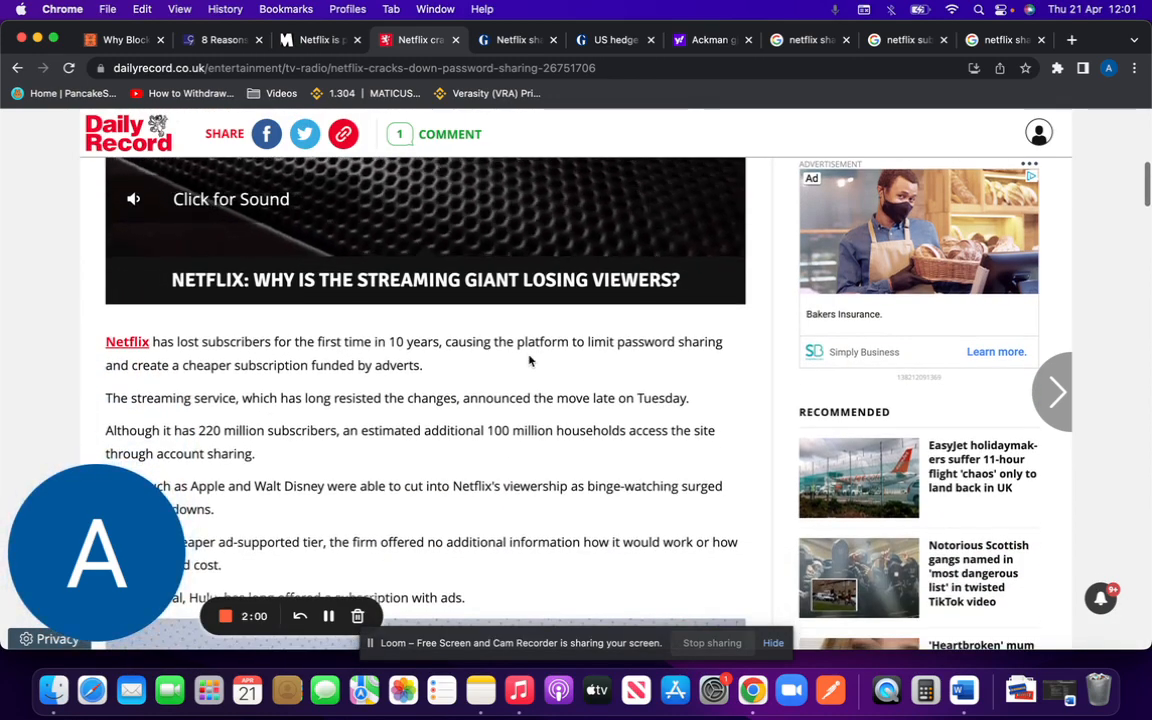
scroll(down, 3)
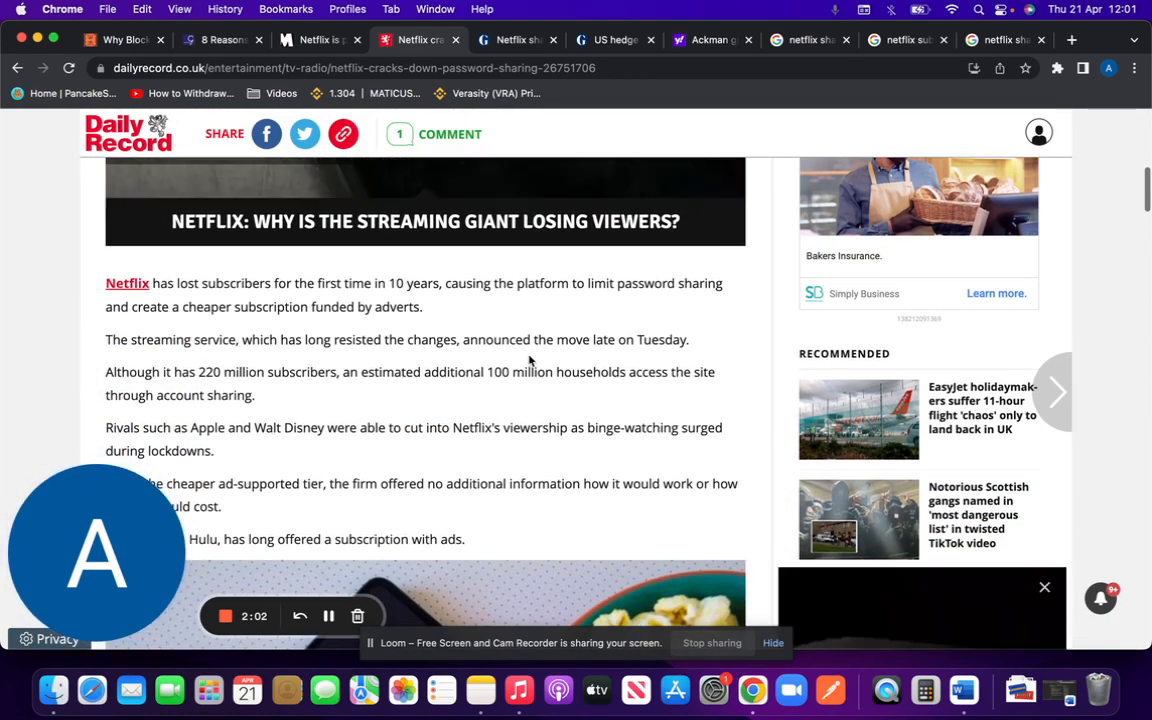
scroll(down, 3)
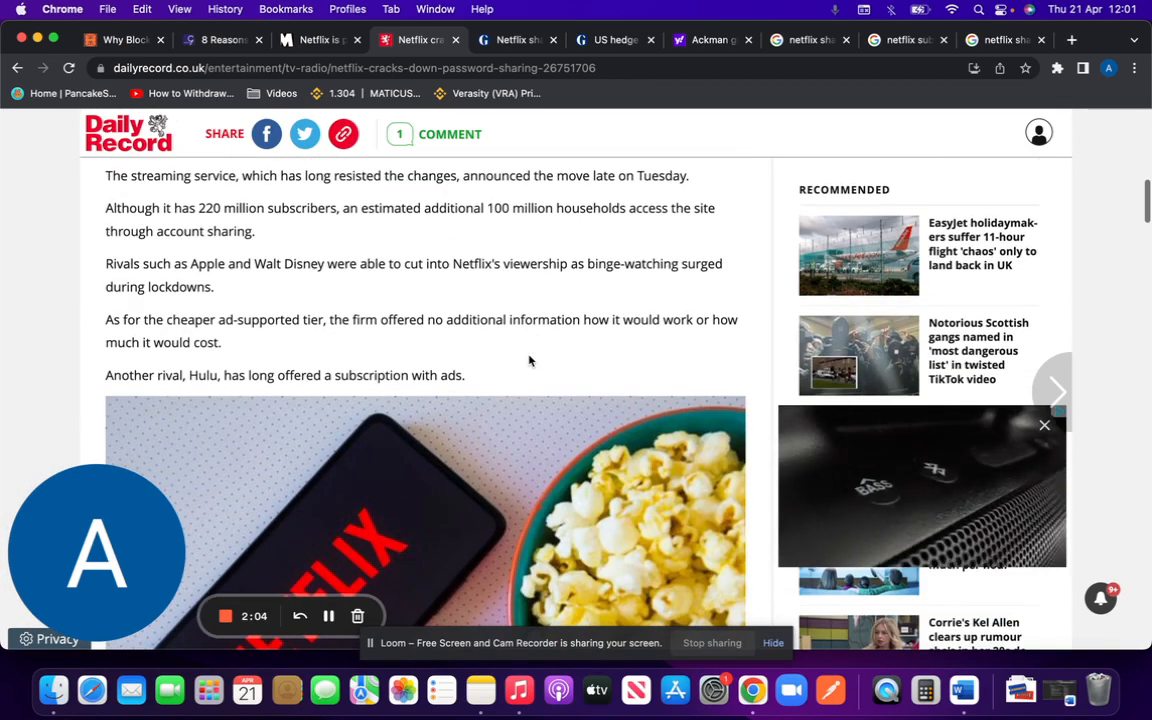
scroll(down, 3)
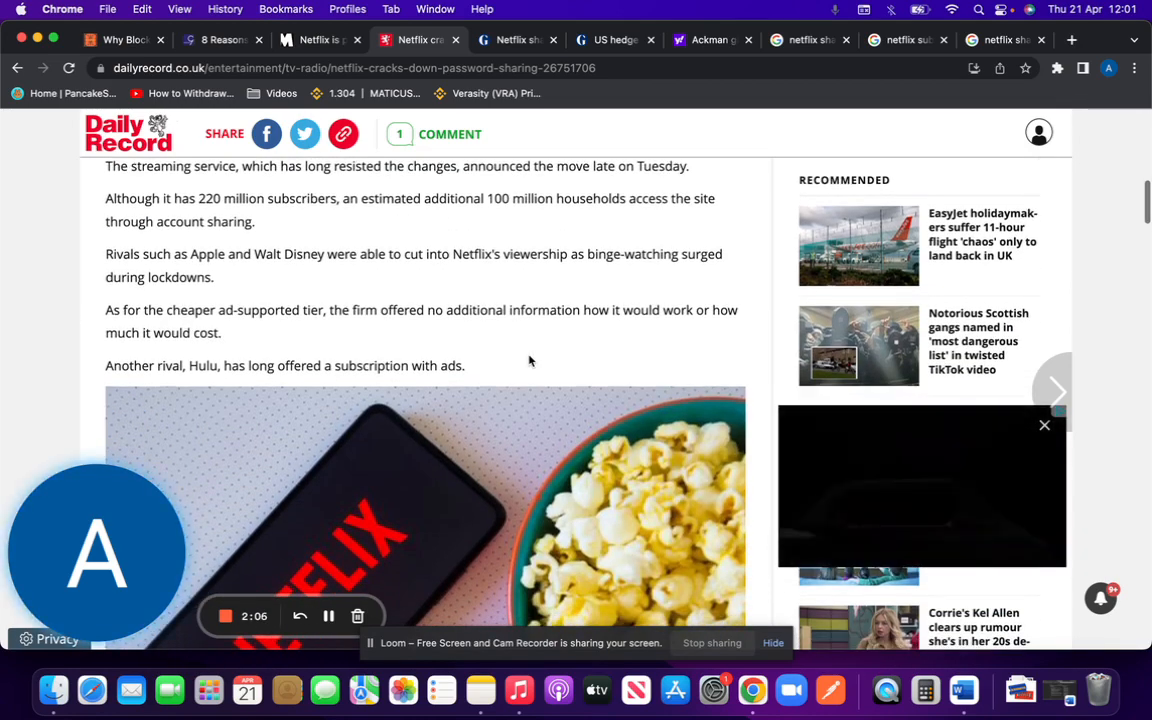
scroll(down, 3)
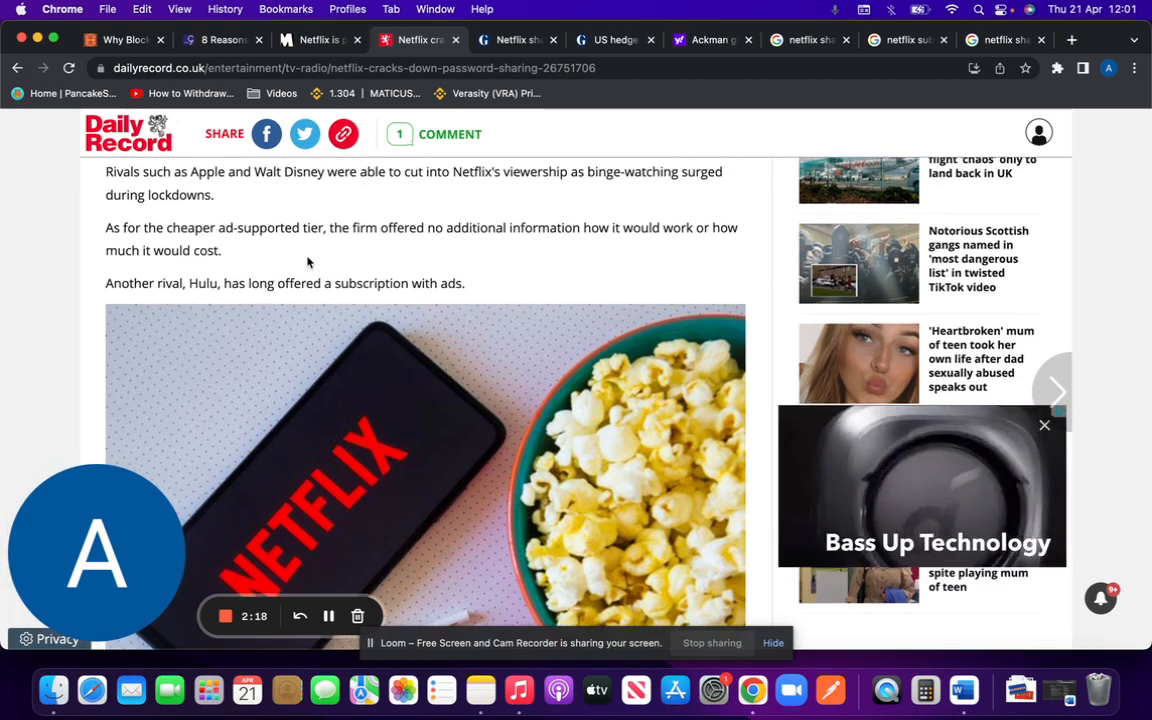
scroll(down, 3)
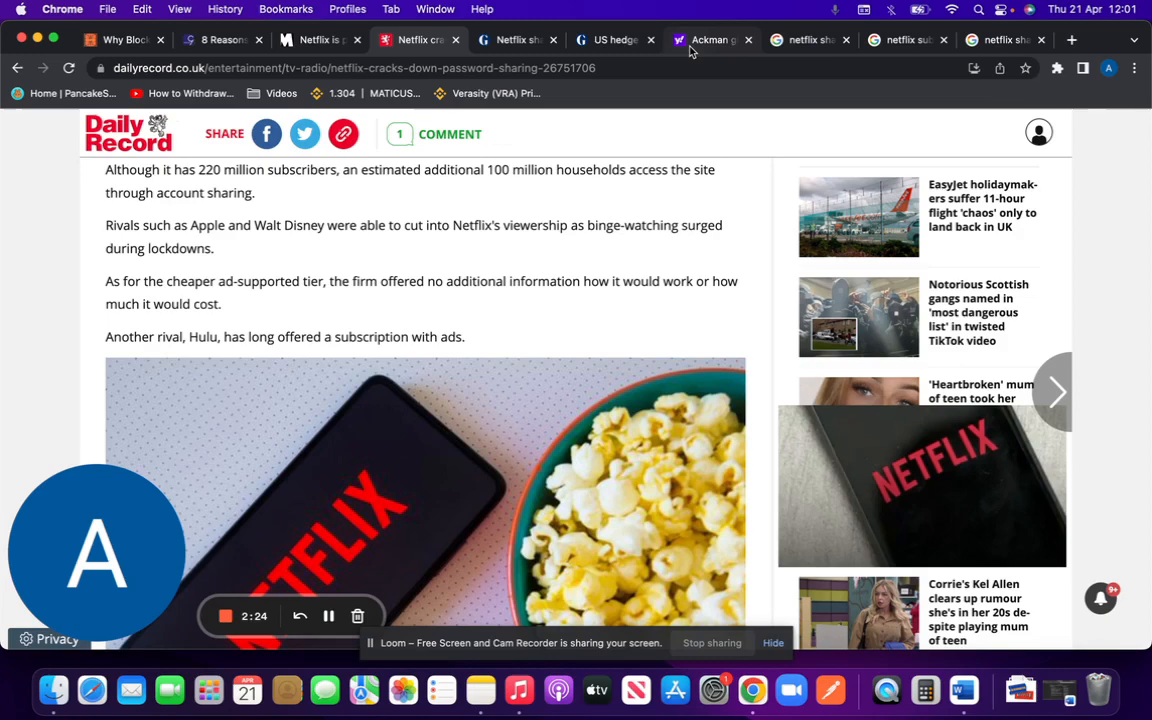
click(710, 40)
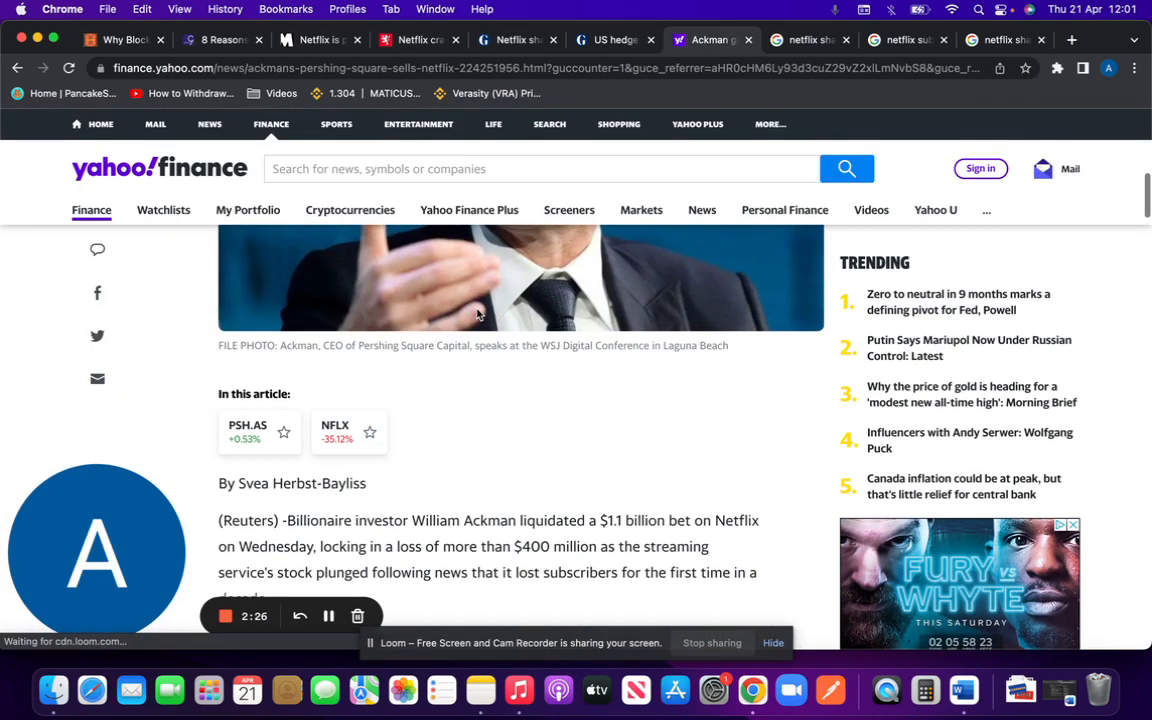
Read the Reuters report on Ackman selling his Netflix stake, then go to the 'netflix share price' search
scroll(down, 3)
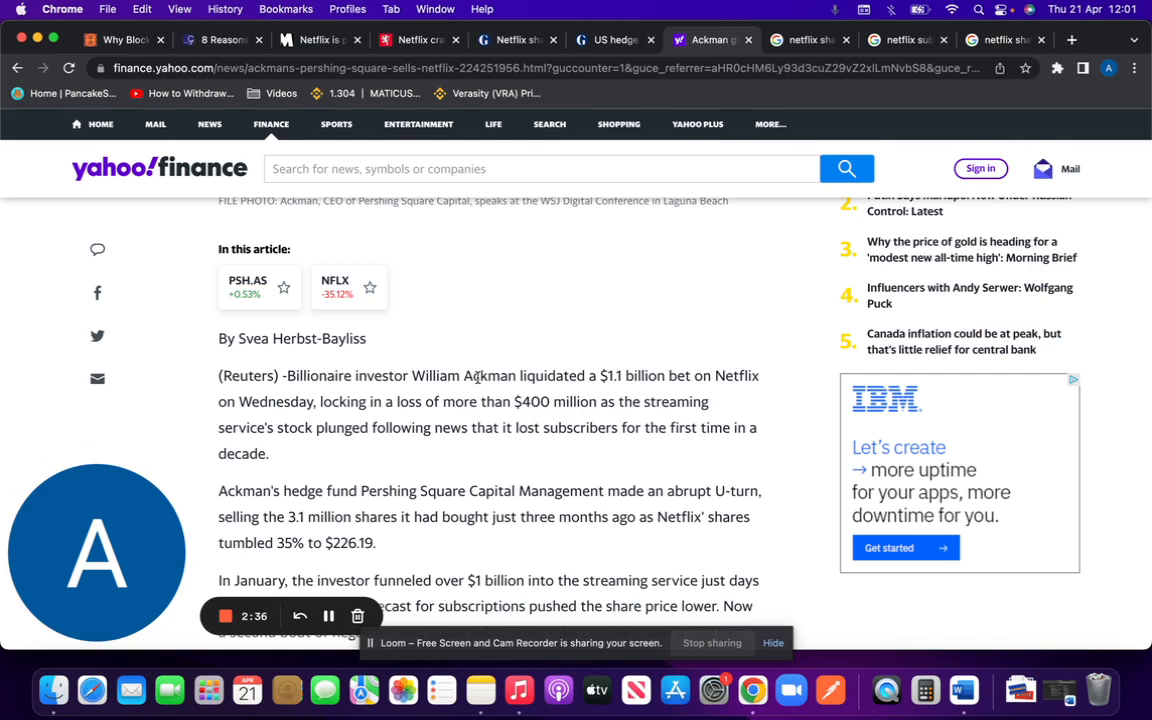
scroll(down, 3)
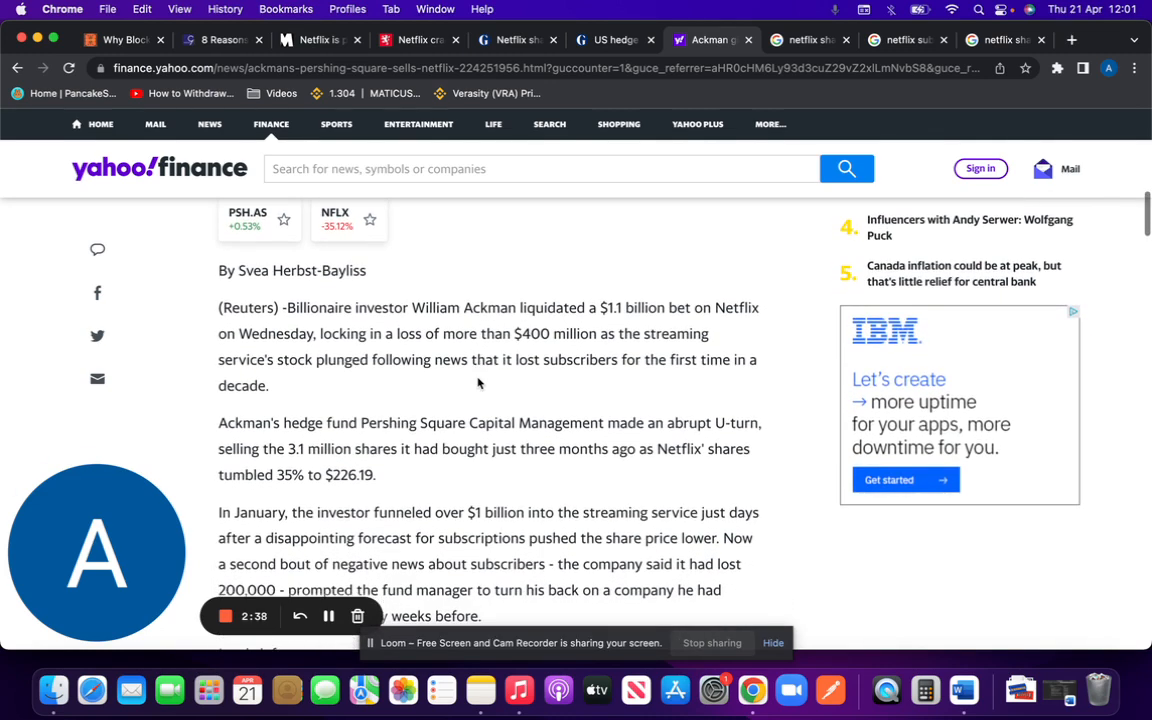
scroll(down, 3)
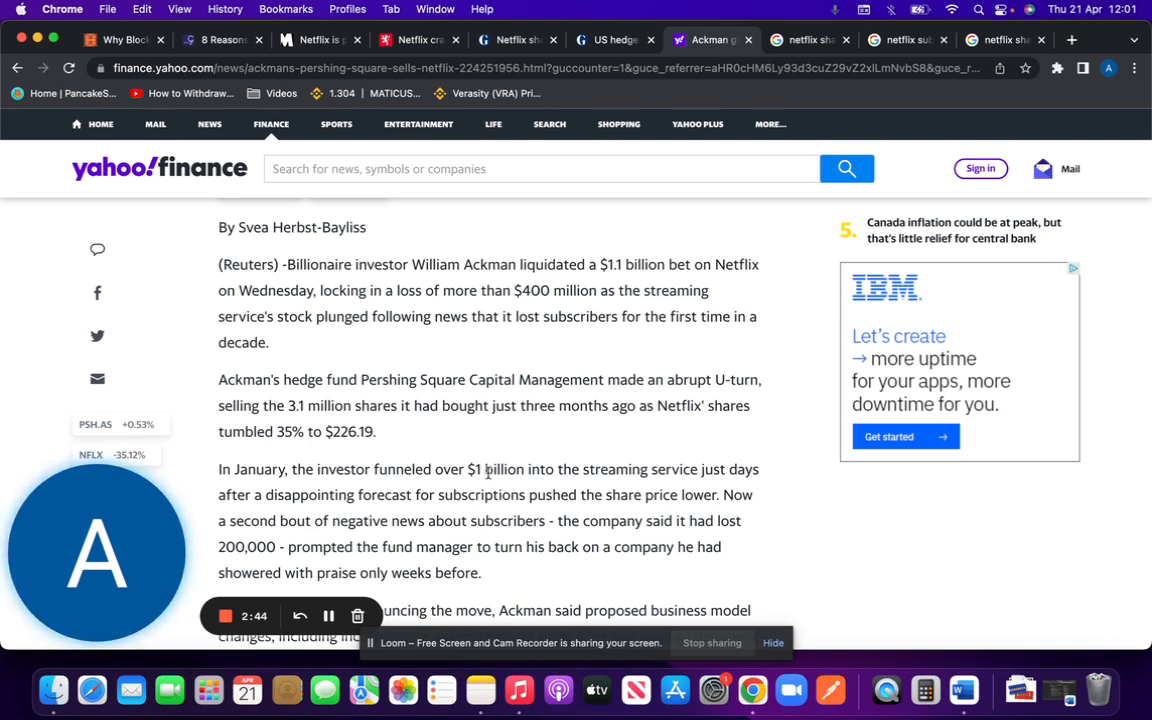
click(1010, 42)
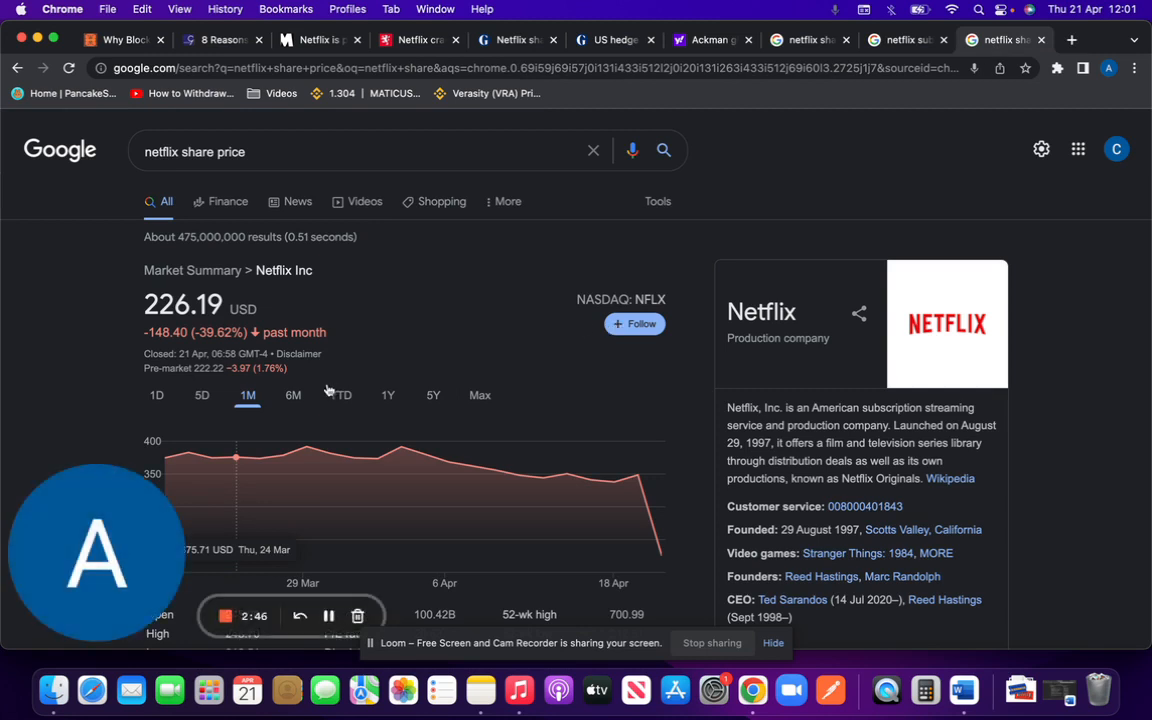
View the 6M Netflix stock chart, then switch to the 'Why Blockbuster' Taylor Wells article
click(292, 396)
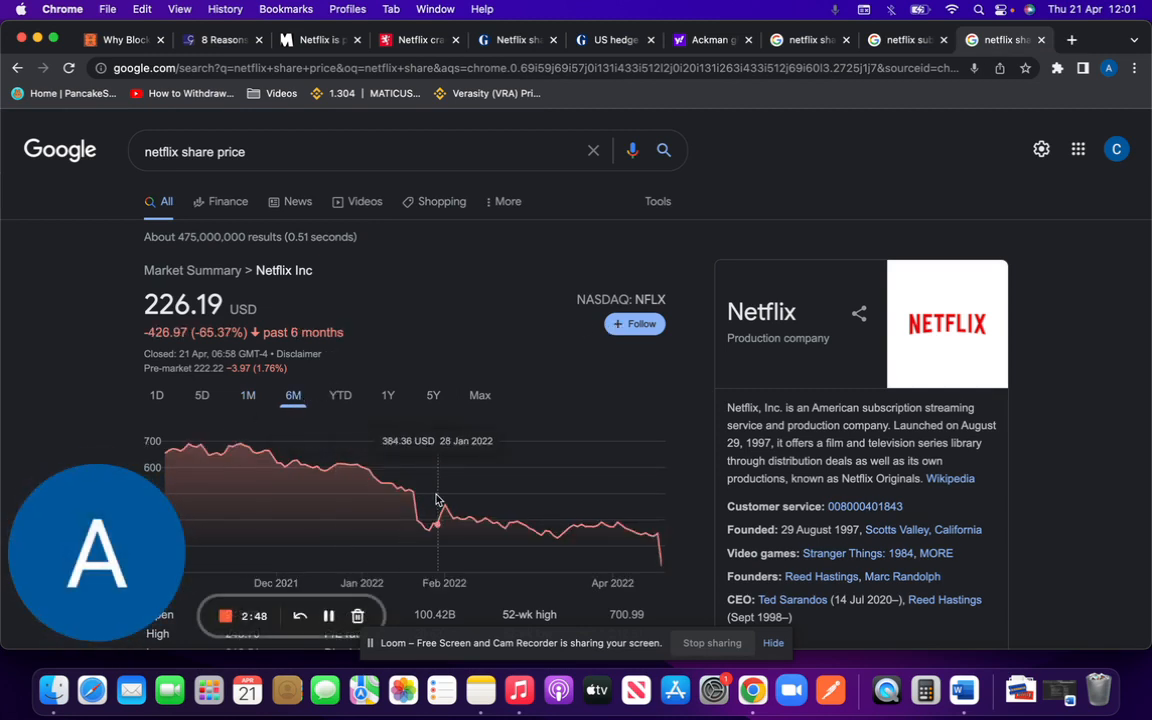
mouse_move(382, 496)
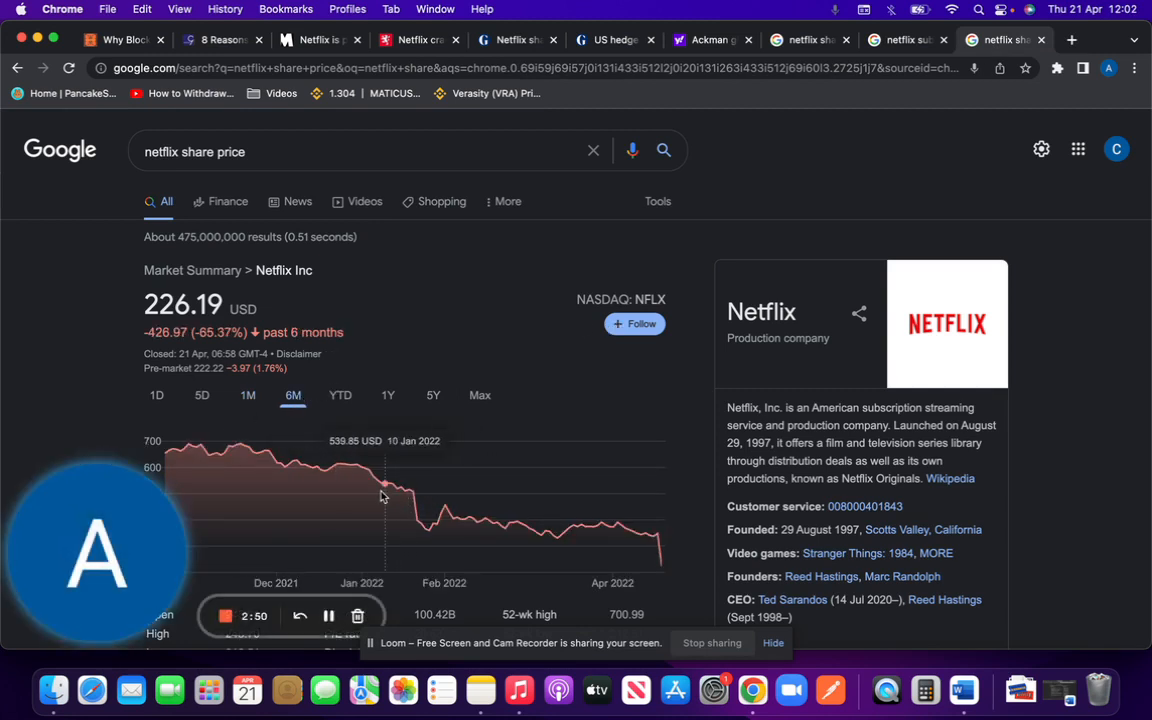
mouse_move(376, 496)
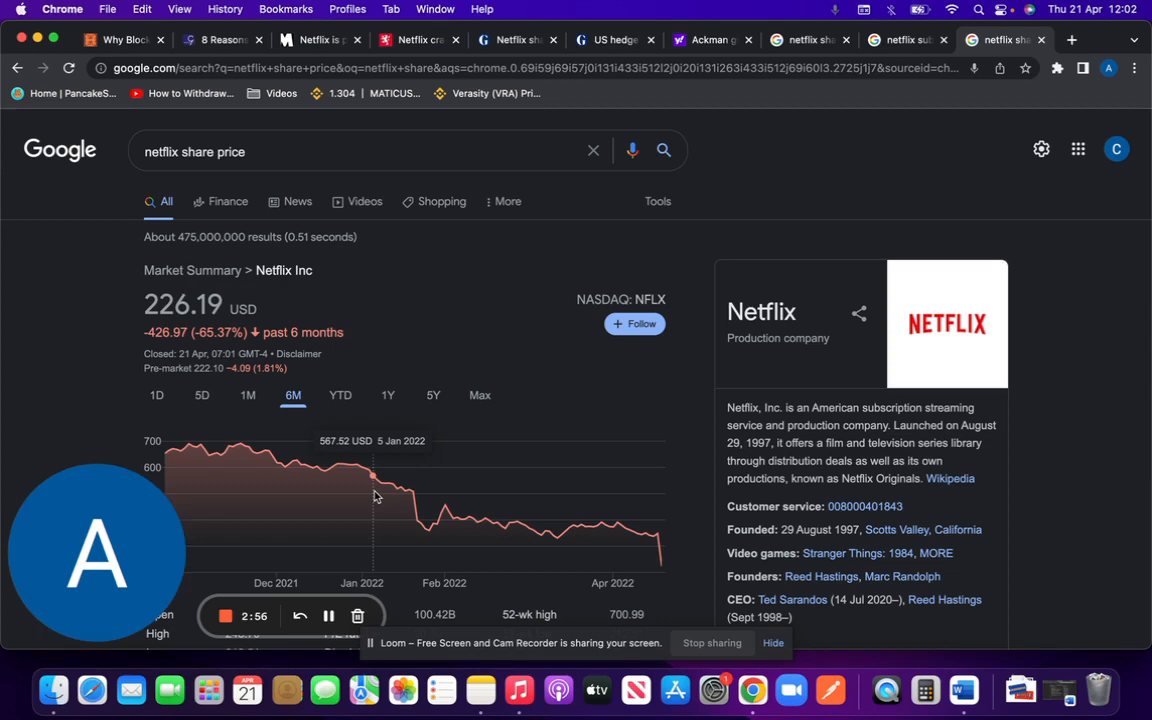
mouse_move(372, 492)
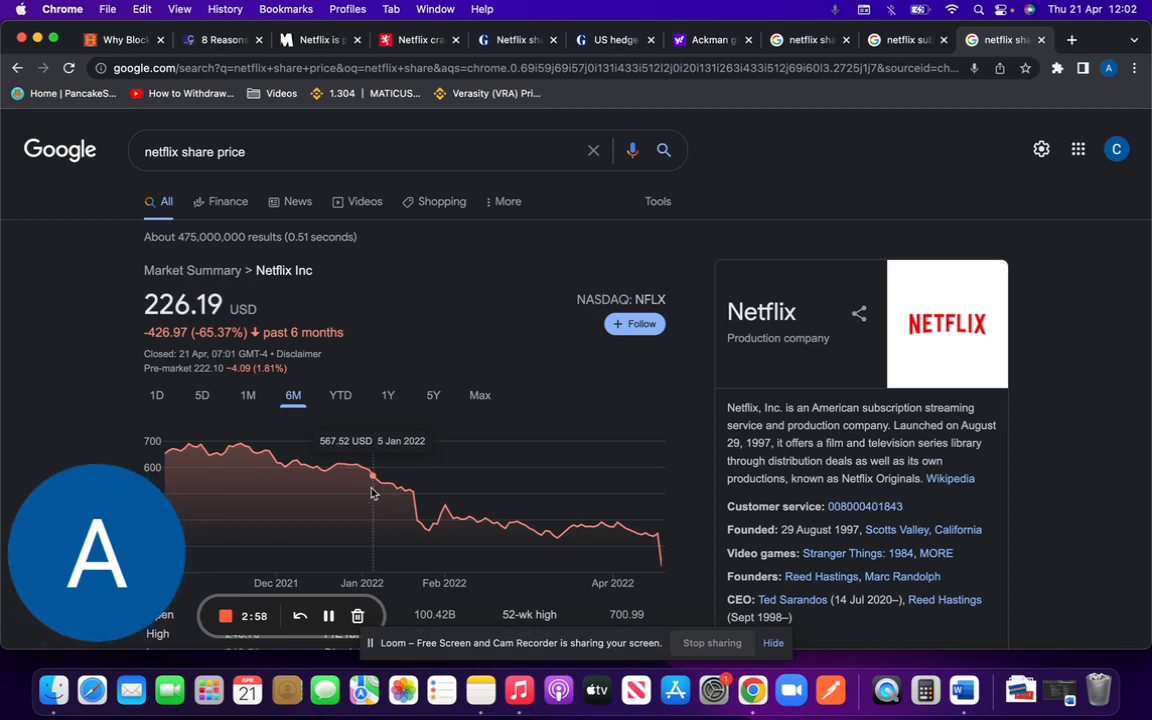
click(120, 42)
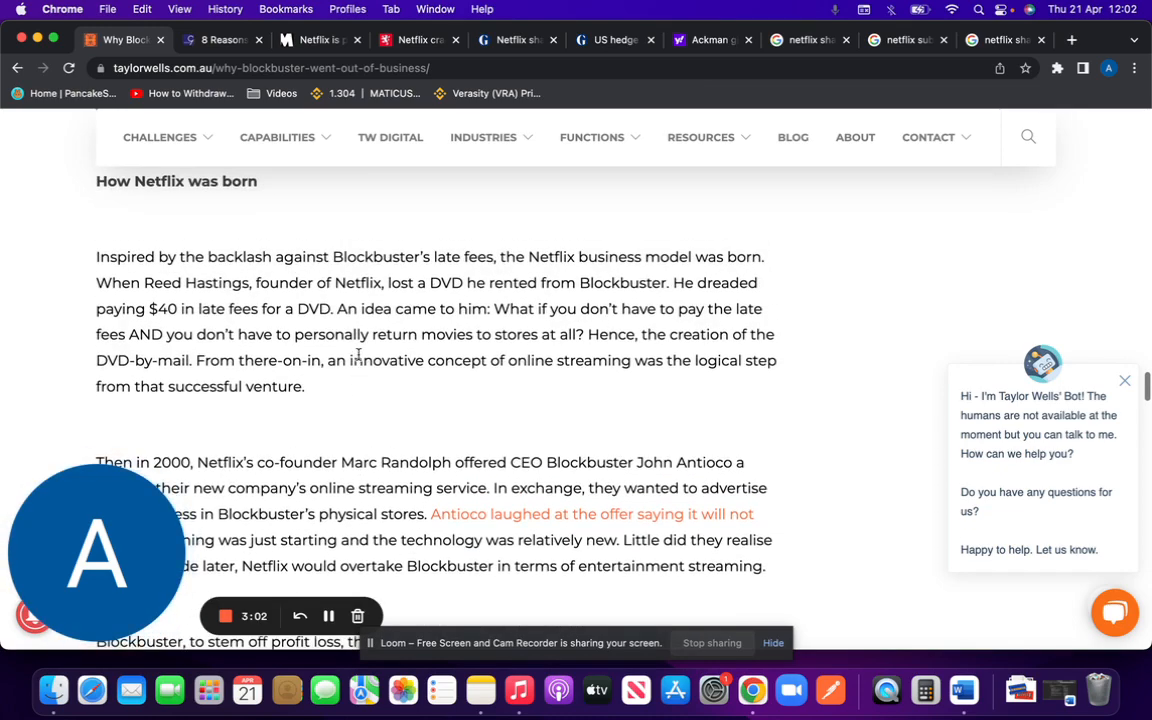
Read the Taylor Wells reasons Blockbuster went out of business, then move to the Indigo9 '8 Reasons' article
scroll(down, 3)
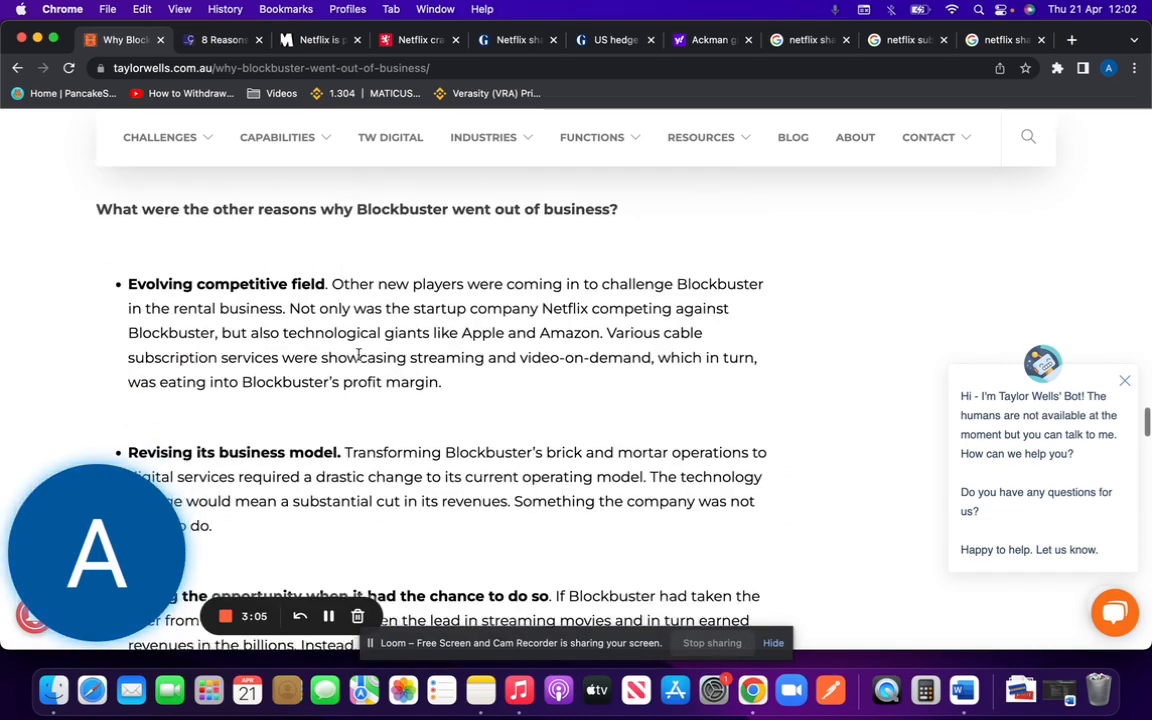
scroll(down, 3)
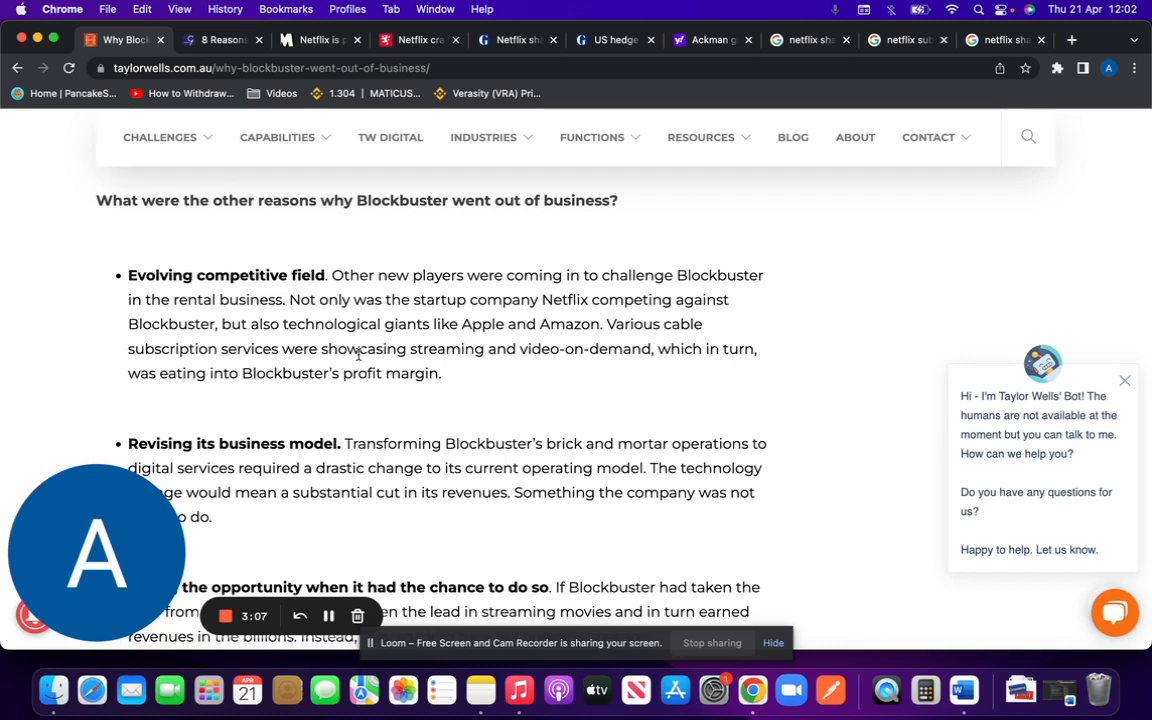
scroll(down, 3)
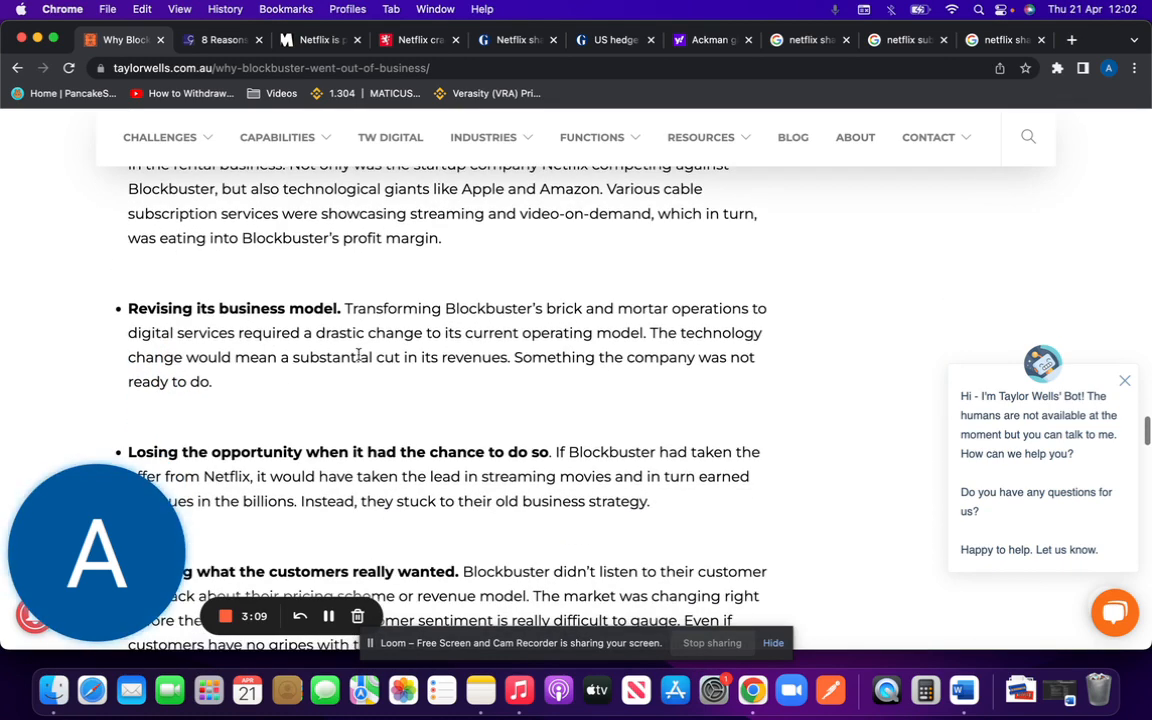
scroll(down, 3)
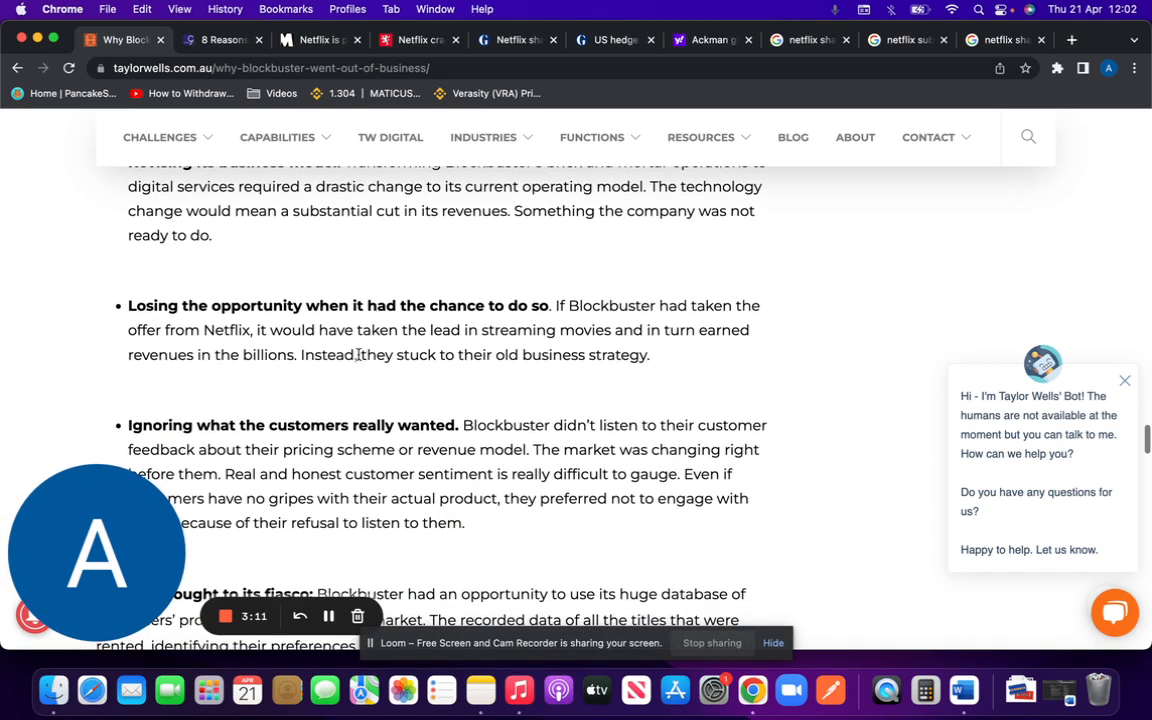
scroll(down, 3)
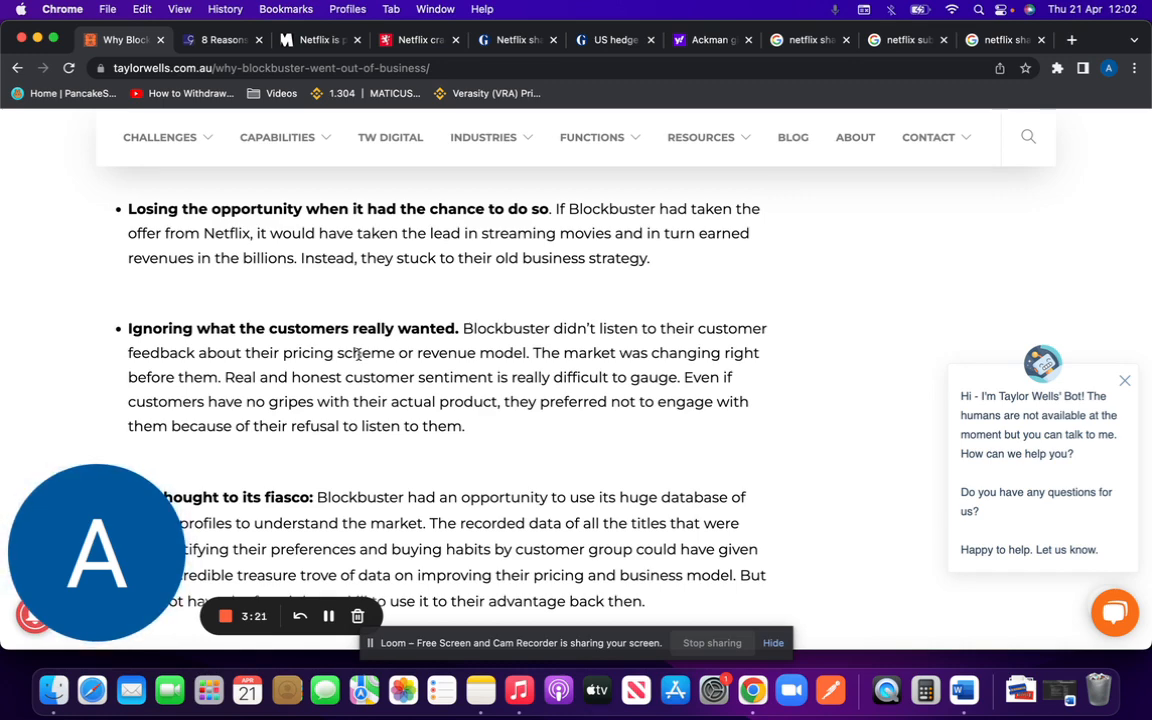
scroll(down, 3)
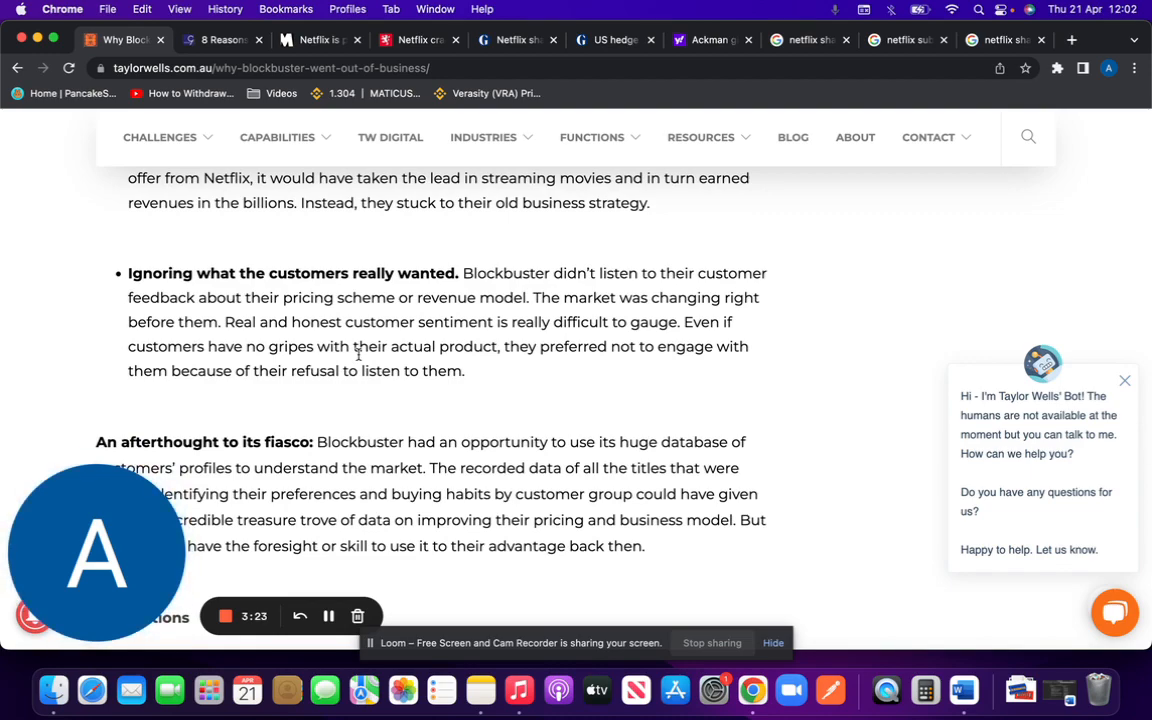
scroll(down, 3)
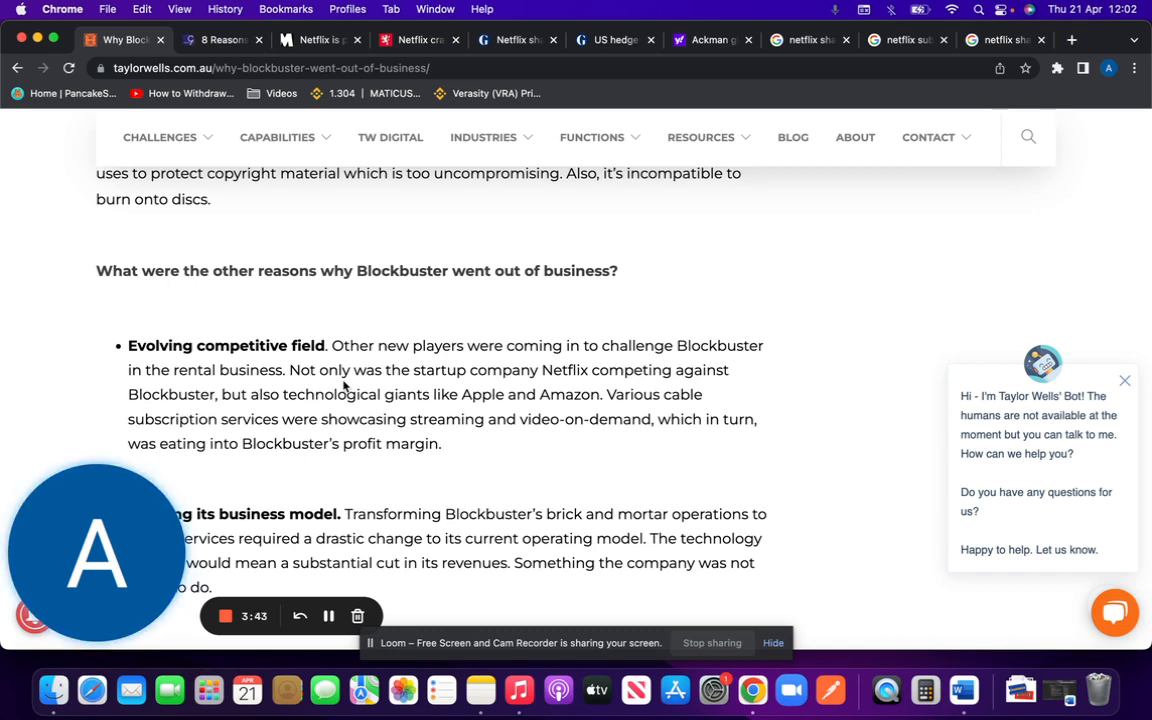
click(220, 40)
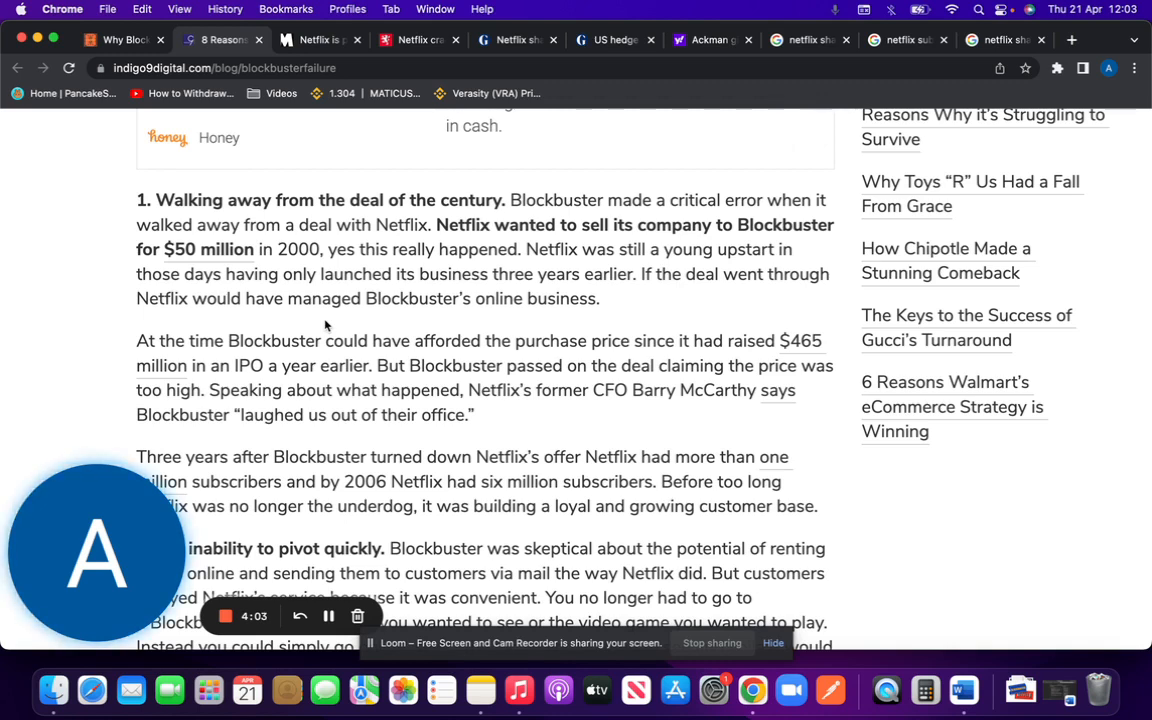
Read Indigo9's reasons down to Blockbuster's inability to pivot and poor execution with late fees
scroll(down, 3)
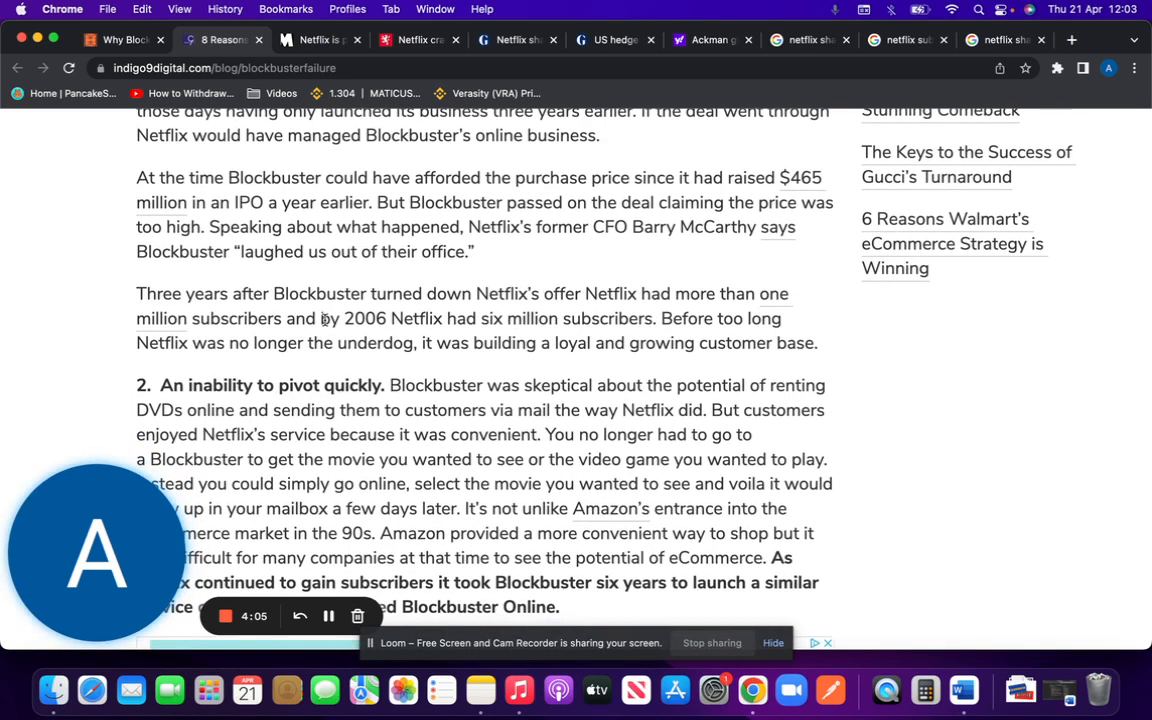
scroll(down, 3)
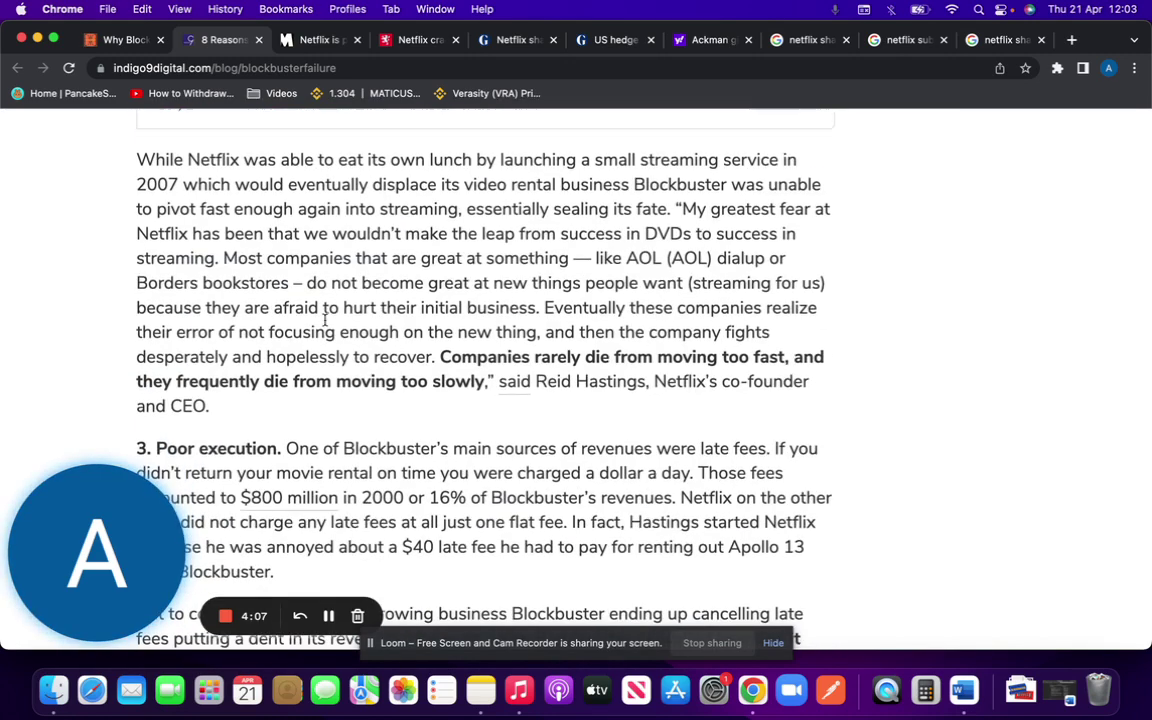
scroll(down, 3)
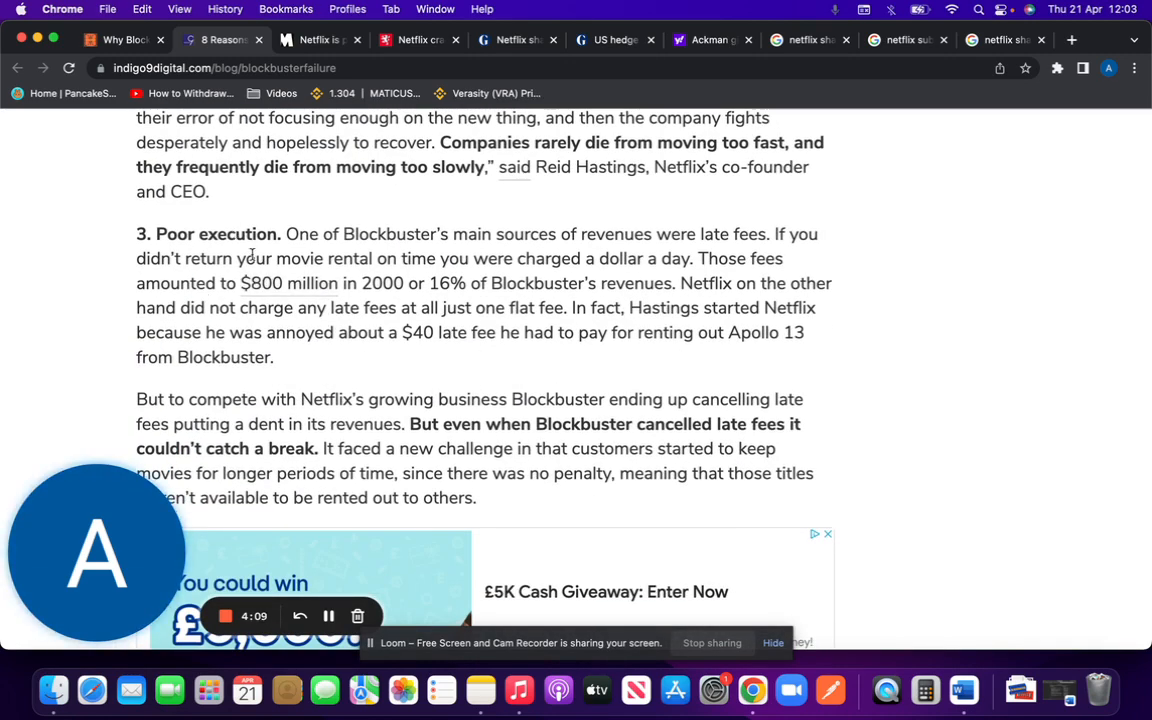
mouse_move(300, 238)
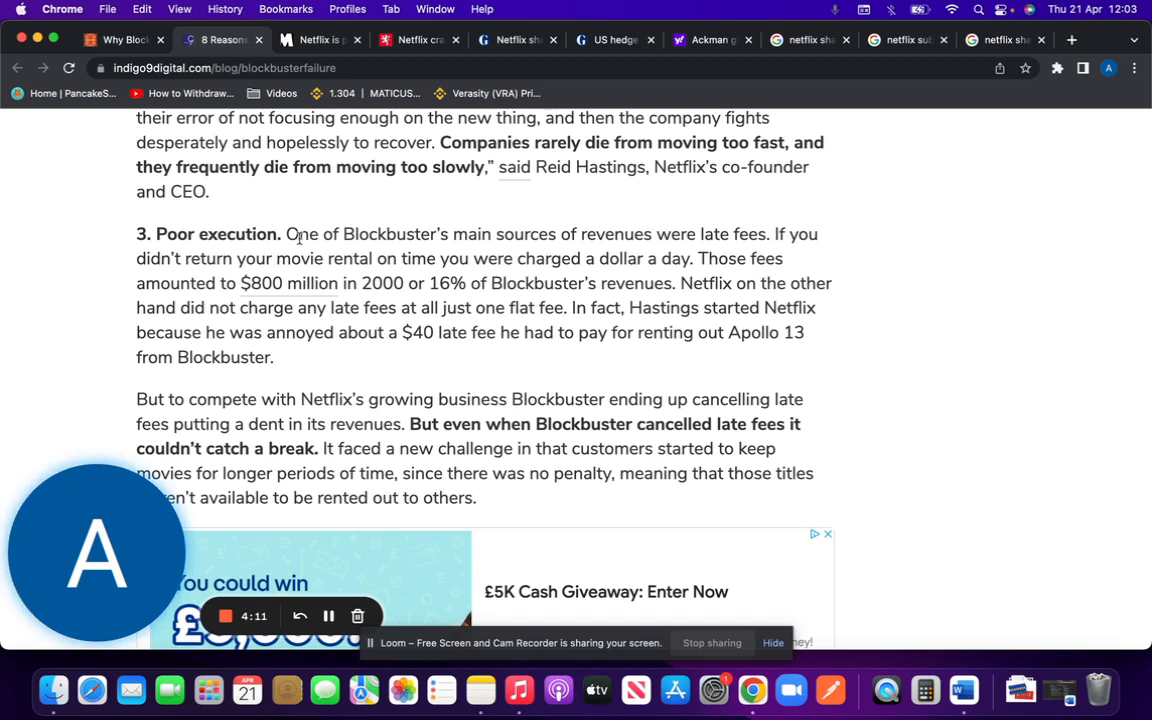
mouse_move(242, 304)
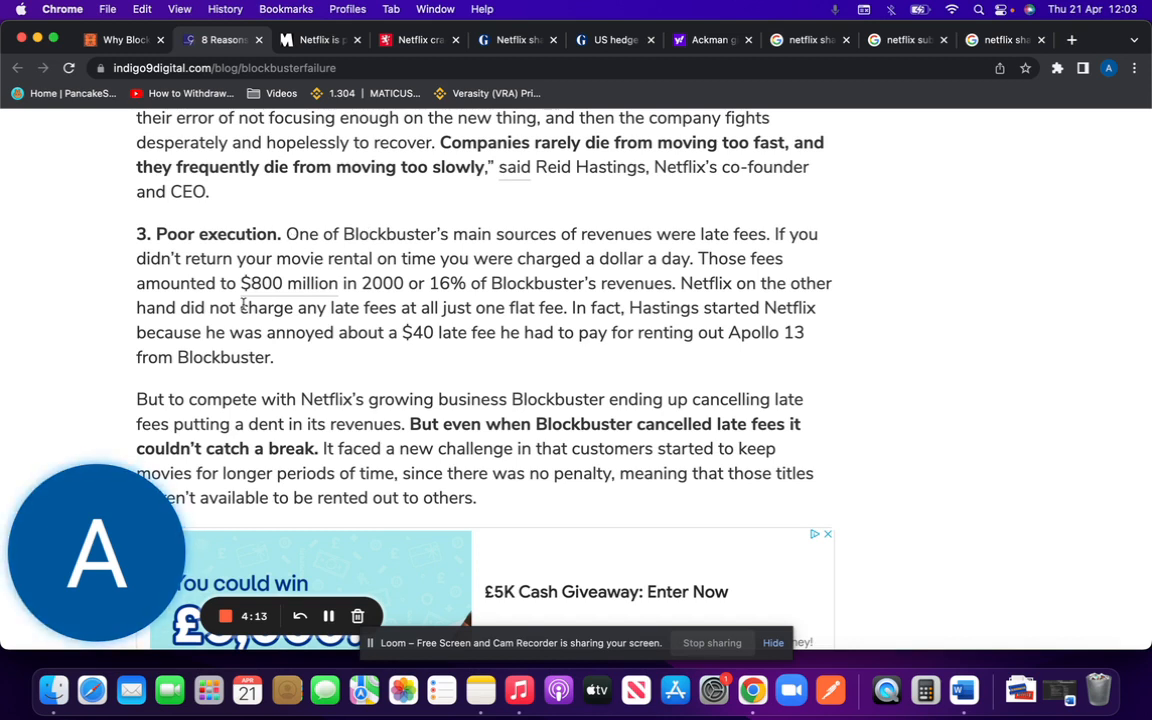